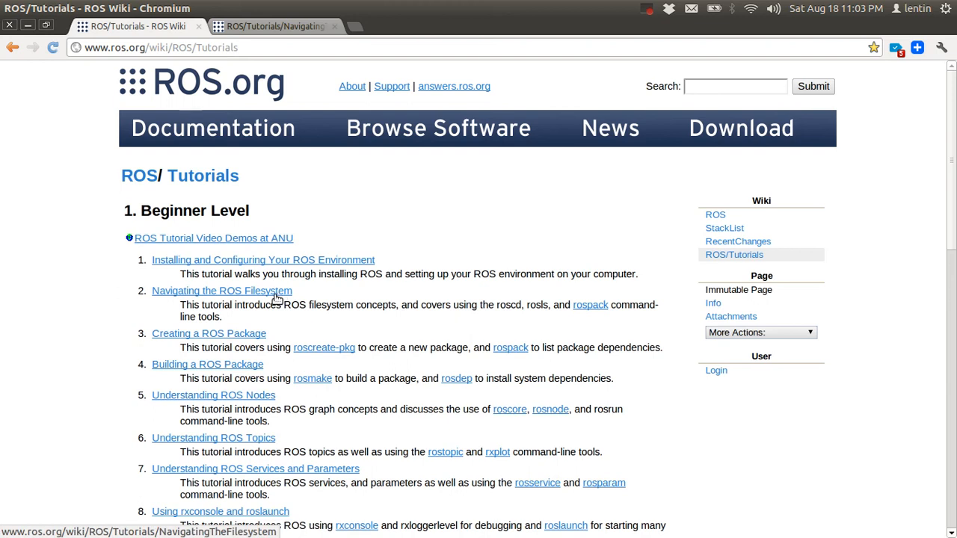
mouse_move(236, 305)
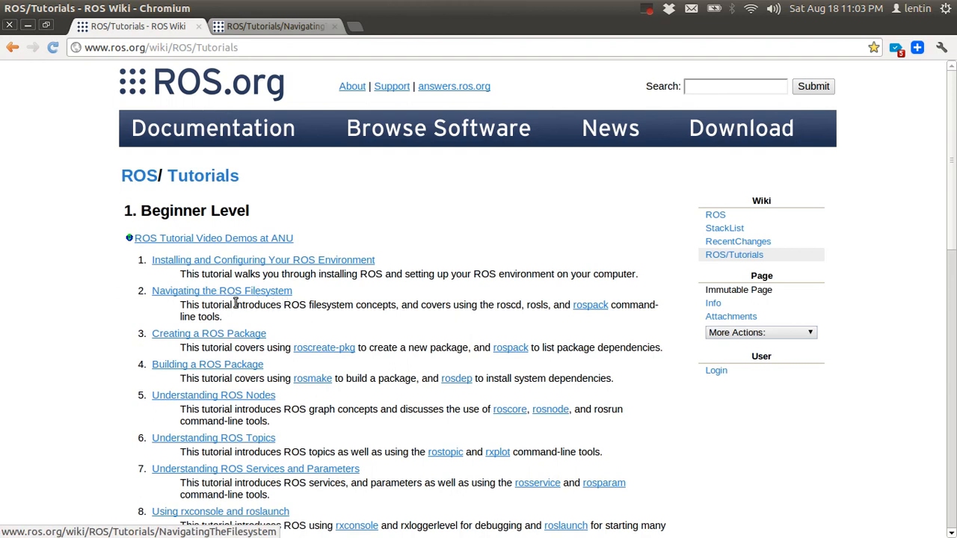
mouse_move(275, 287)
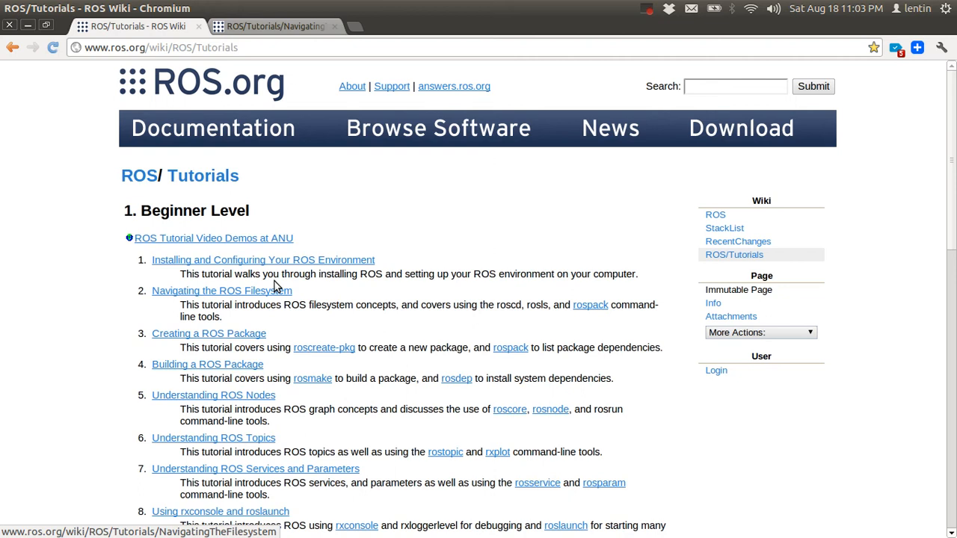
- Open the Navigating the ROS Filesystem tutorial and scroll to its Quick Overview of packages, manifests and stacks
click(221, 290)
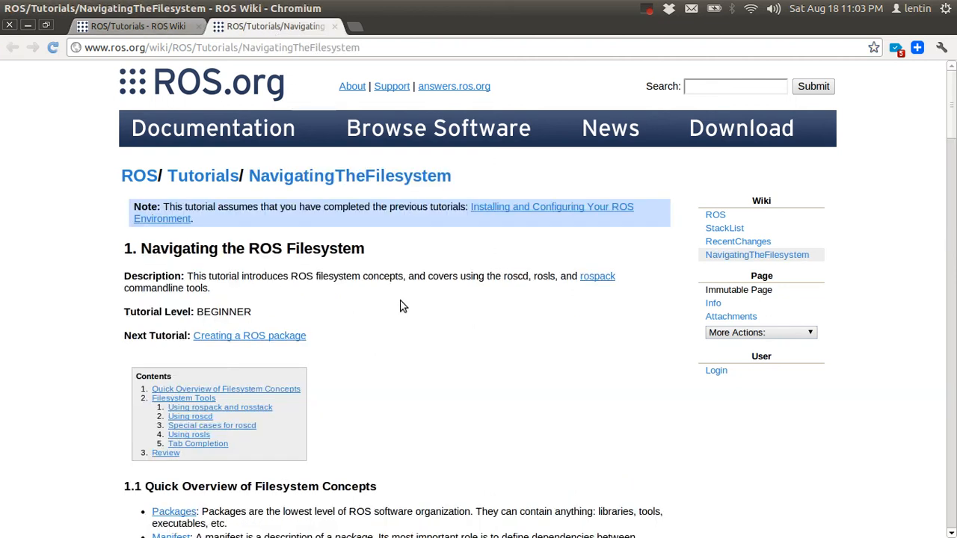
scroll(down, 3)
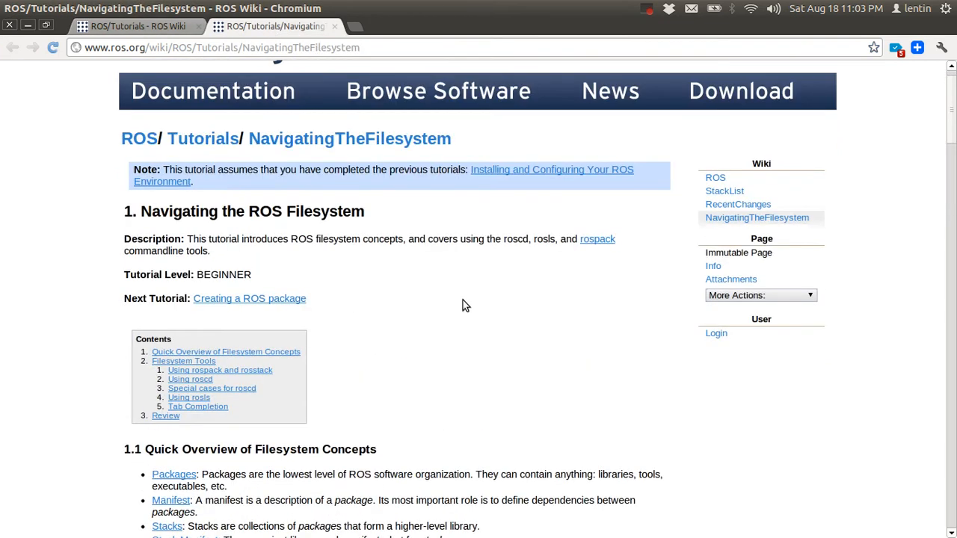
scroll(down, 3)
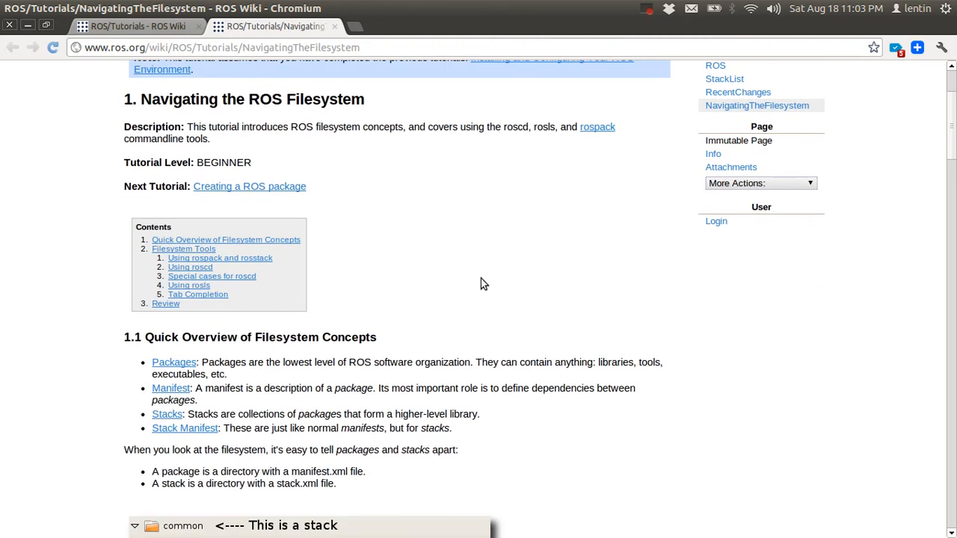
scroll(down, 3)
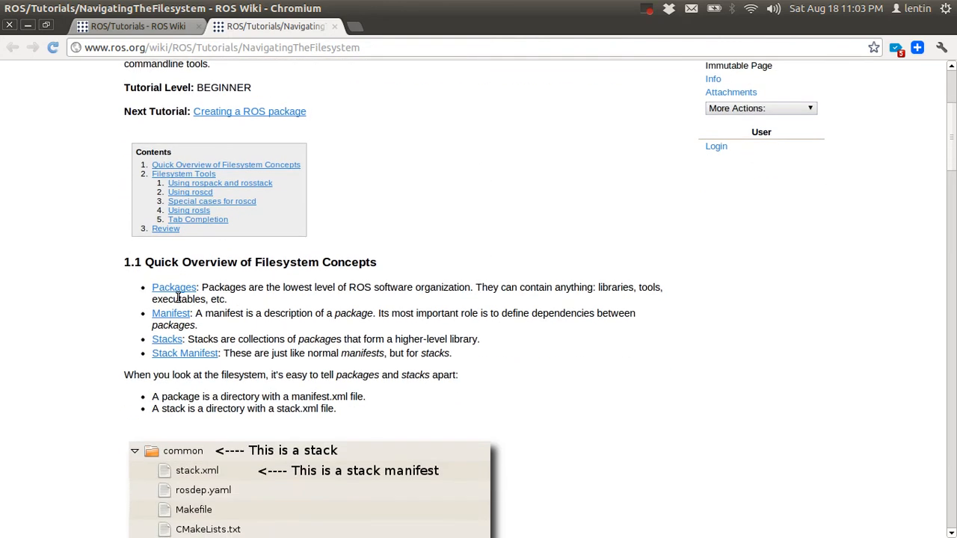
mouse_move(167, 338)
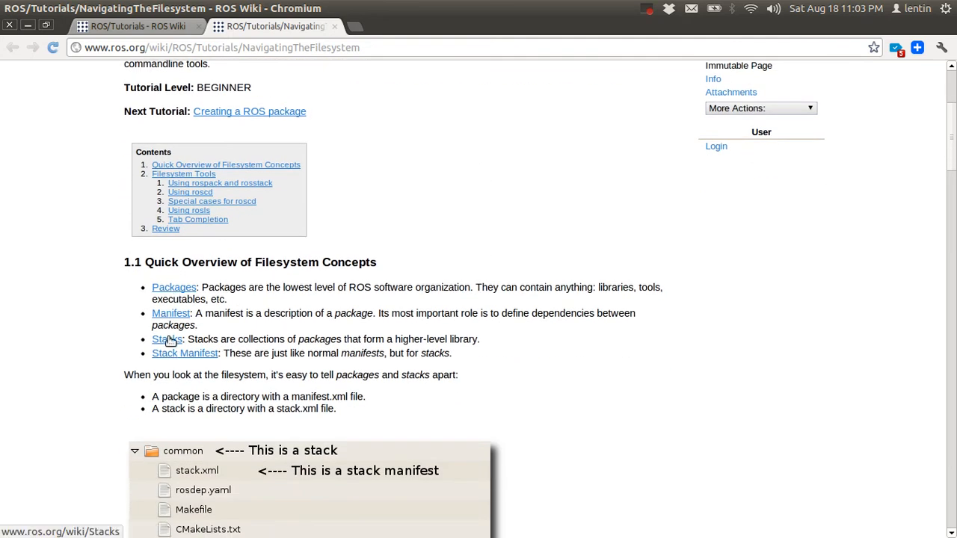
mouse_move(332, 347)
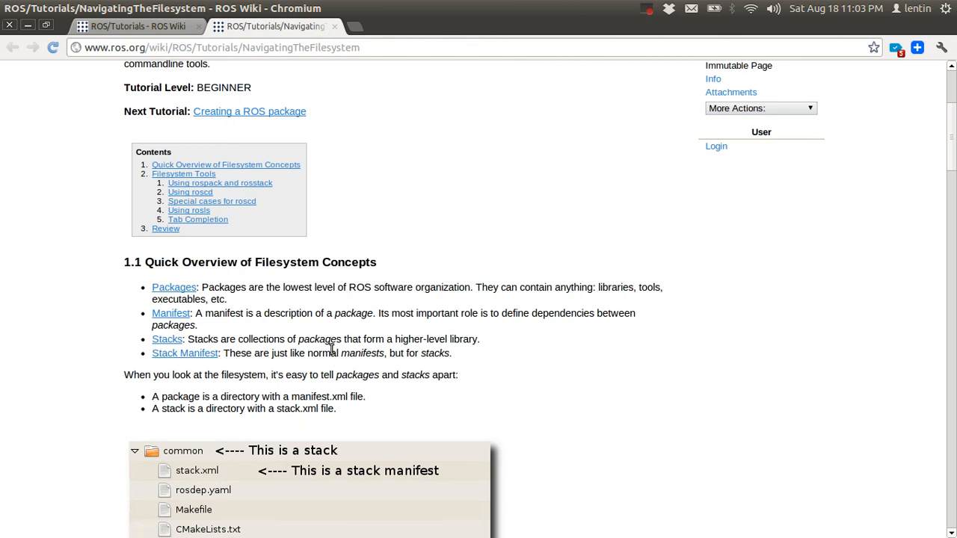
mouse_move(209, 313)
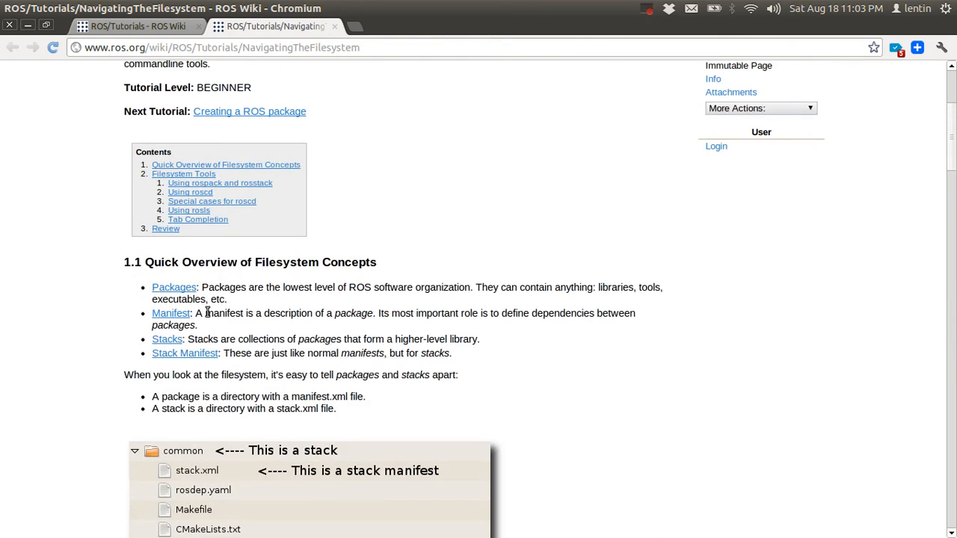
drag(212, 287, 232, 299)
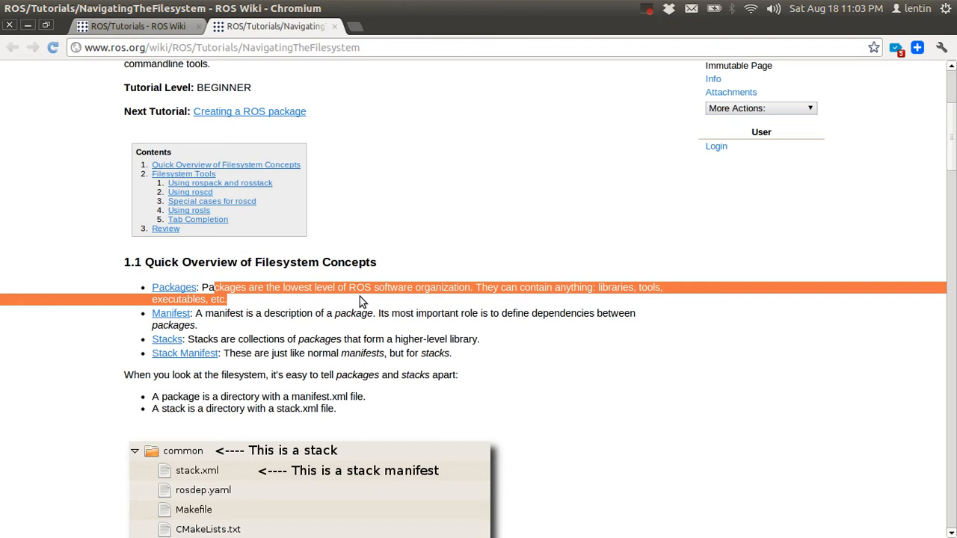
drag(356, 287, 462, 287)
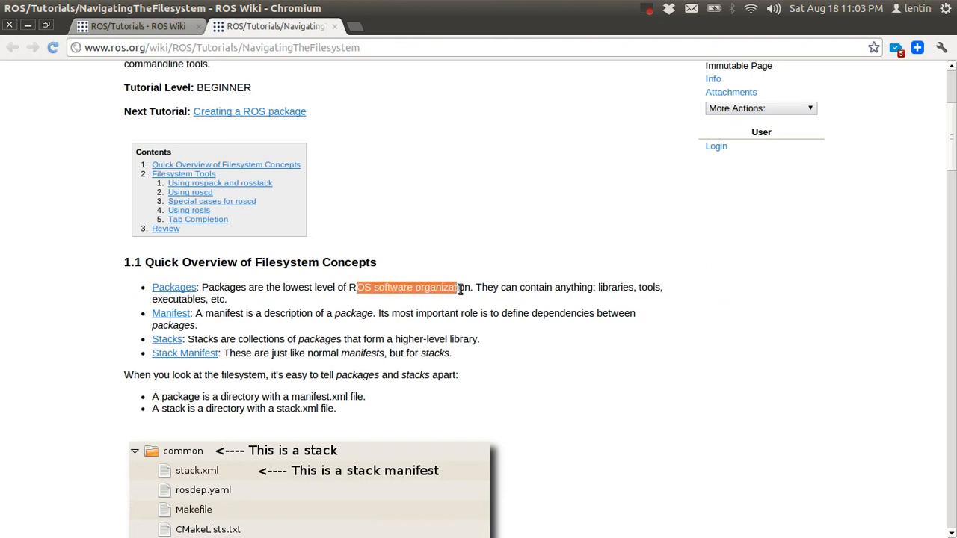
click(341, 287)
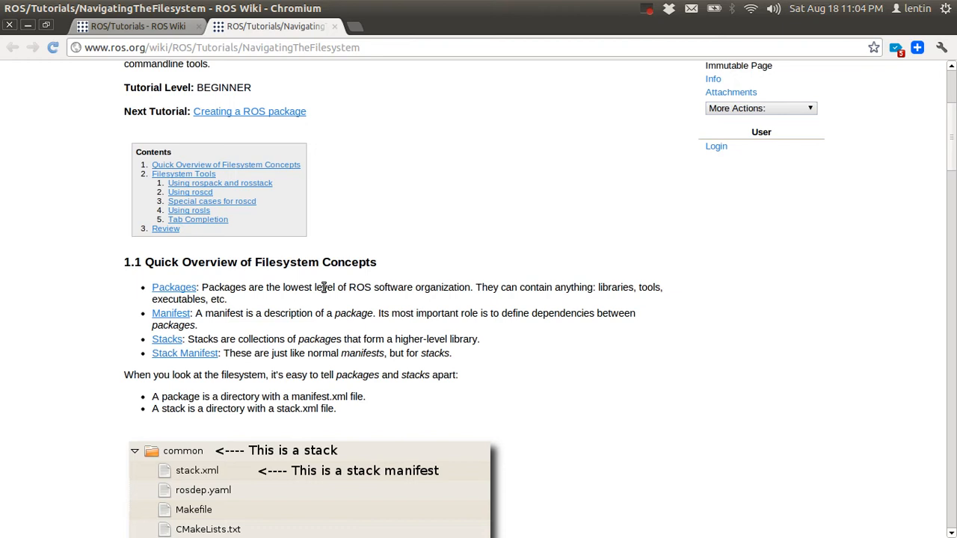
mouse_move(484, 290)
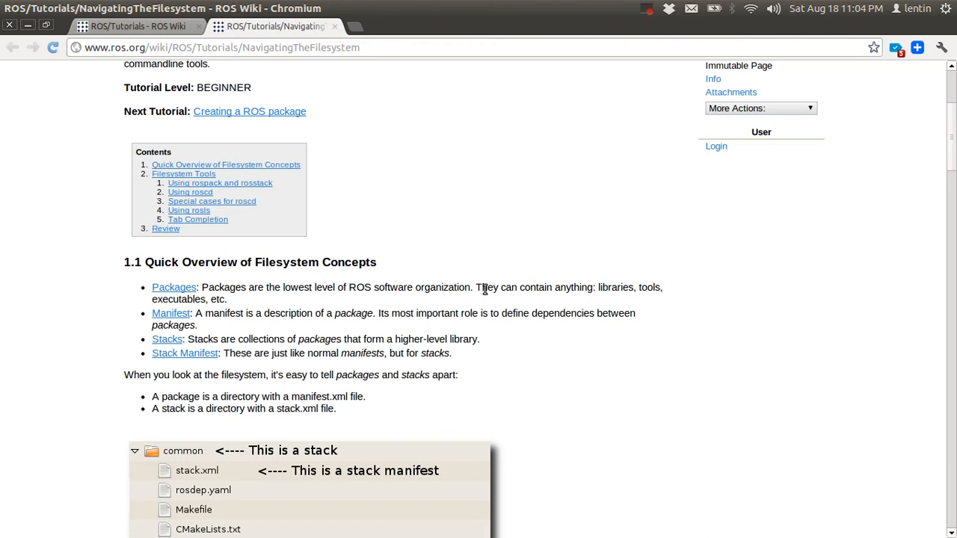
mouse_move(270, 284)
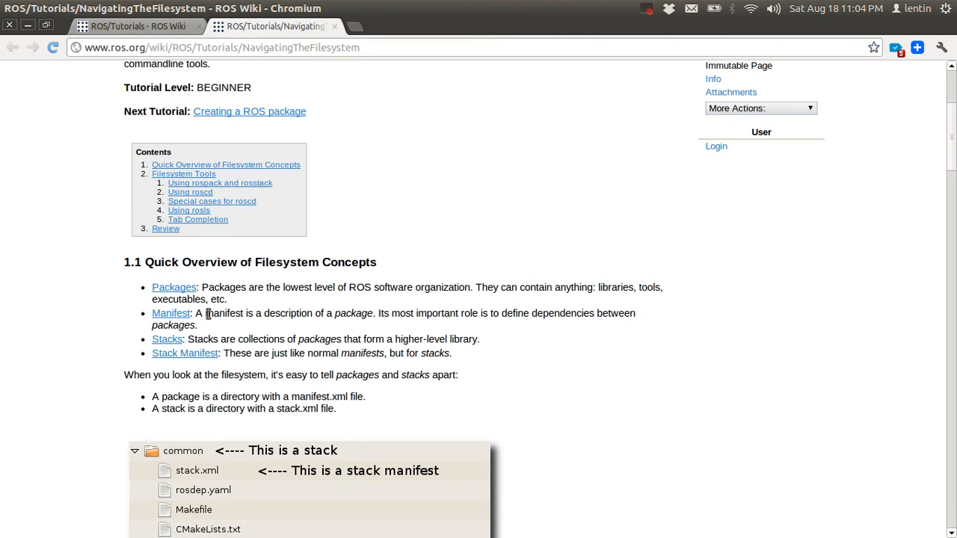
scroll(down, 3)
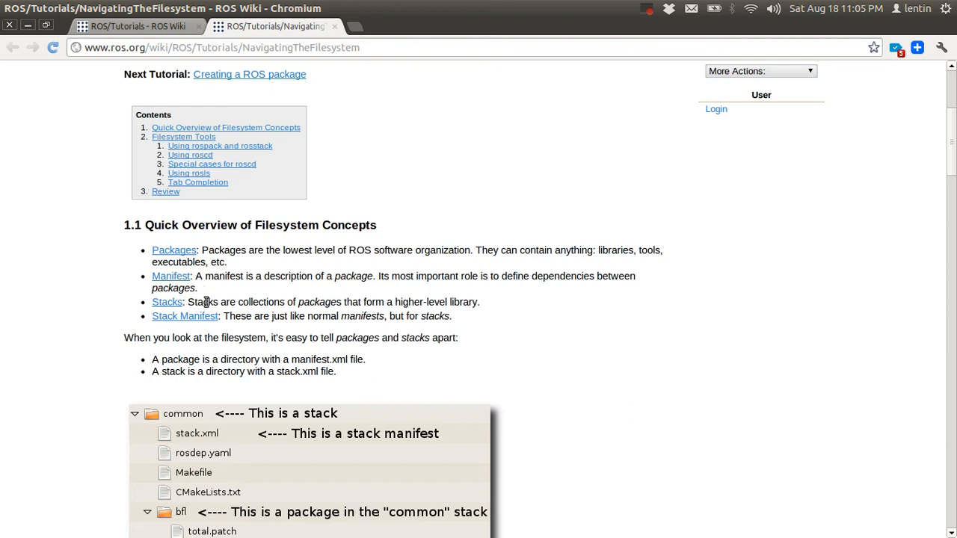
mouse_move(356, 302)
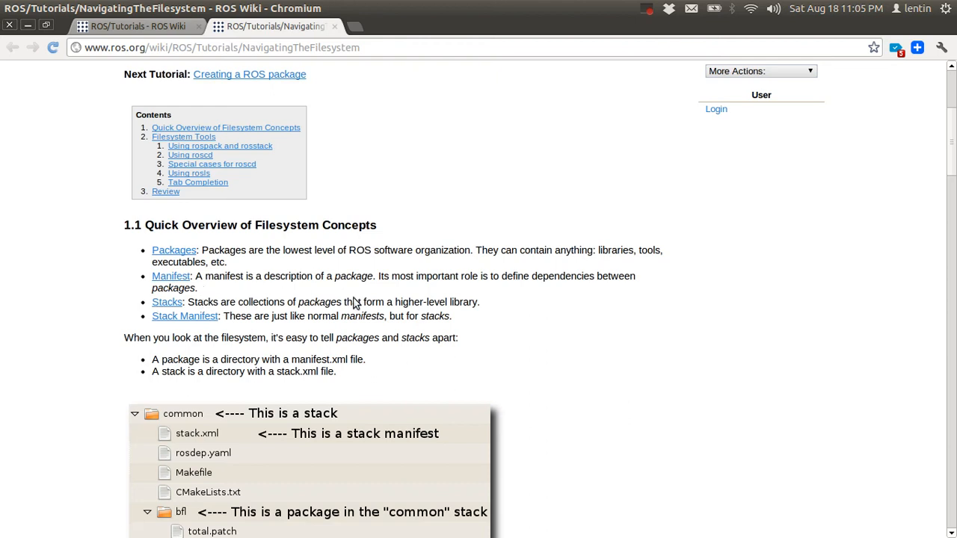
mouse_move(366, 287)
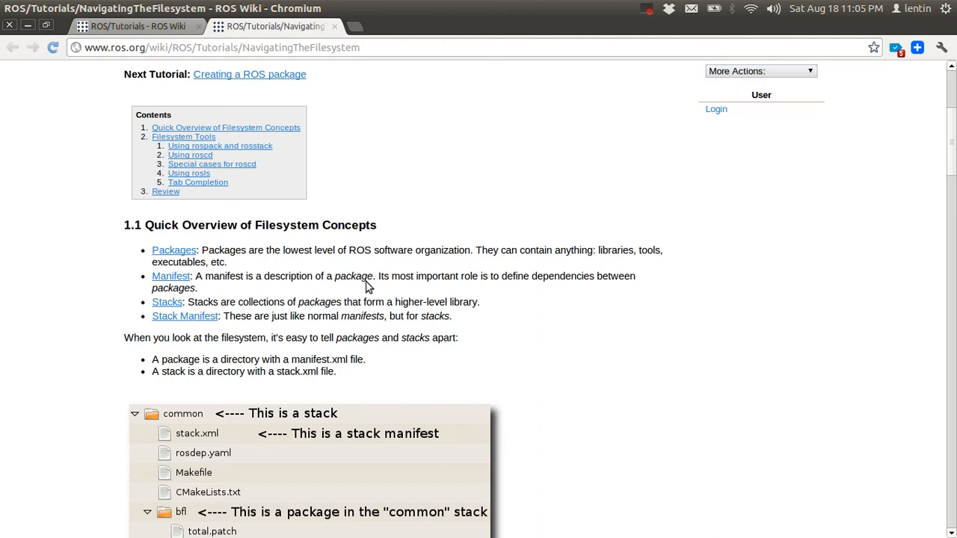
mouse_move(190, 341)
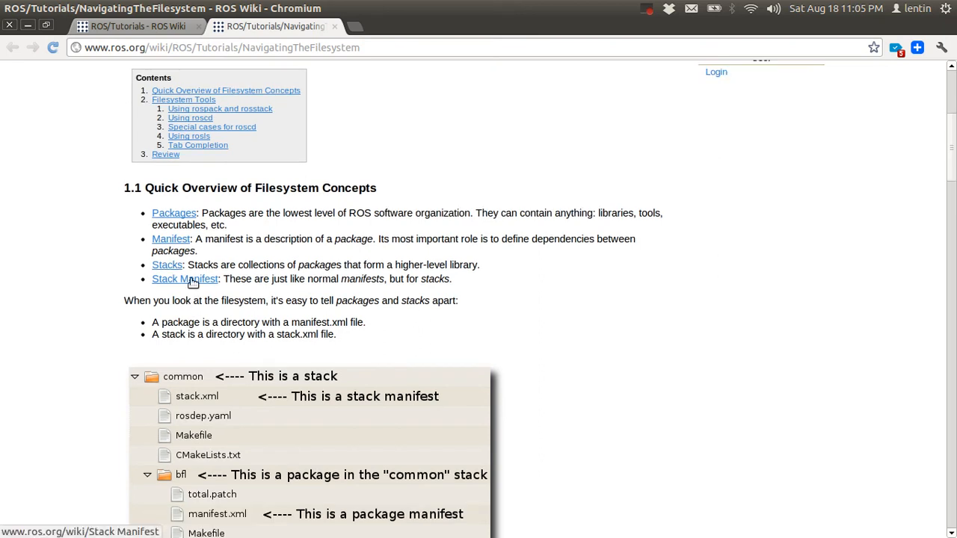
mouse_move(298, 298)
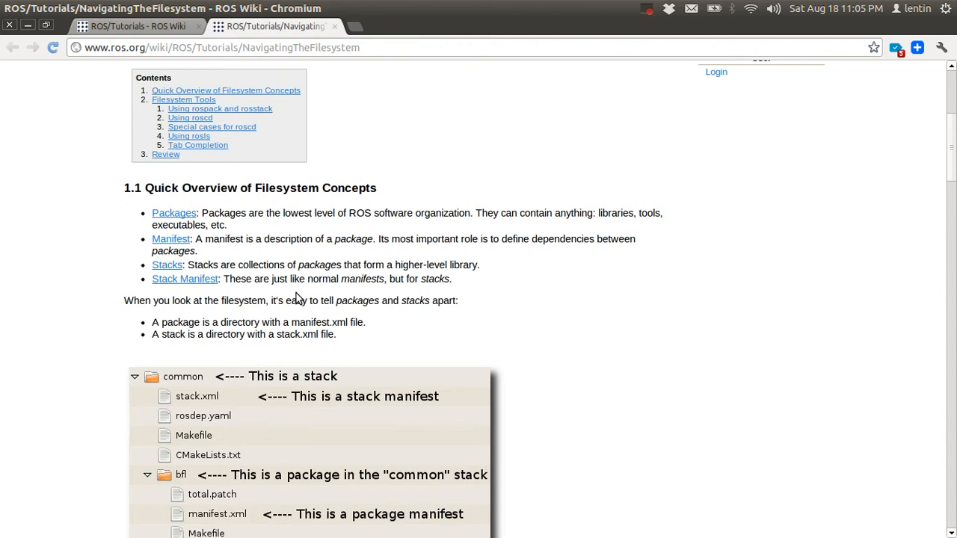
scroll(down, 3)
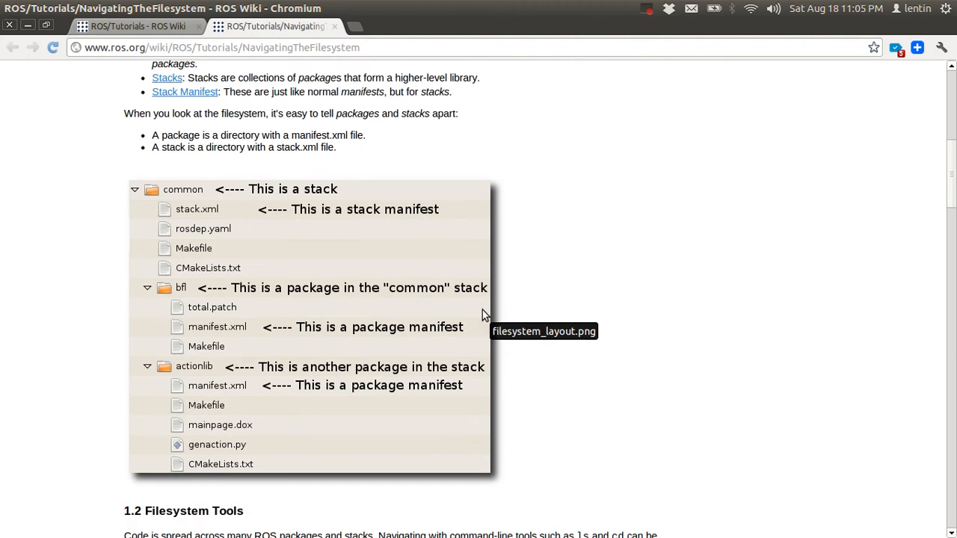
scroll(up, 3)
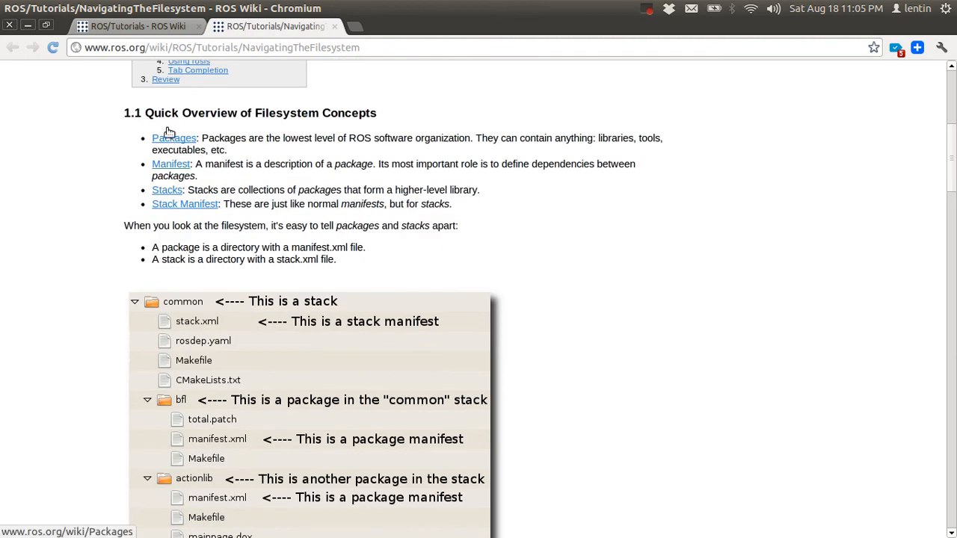
mouse_move(466, 175)
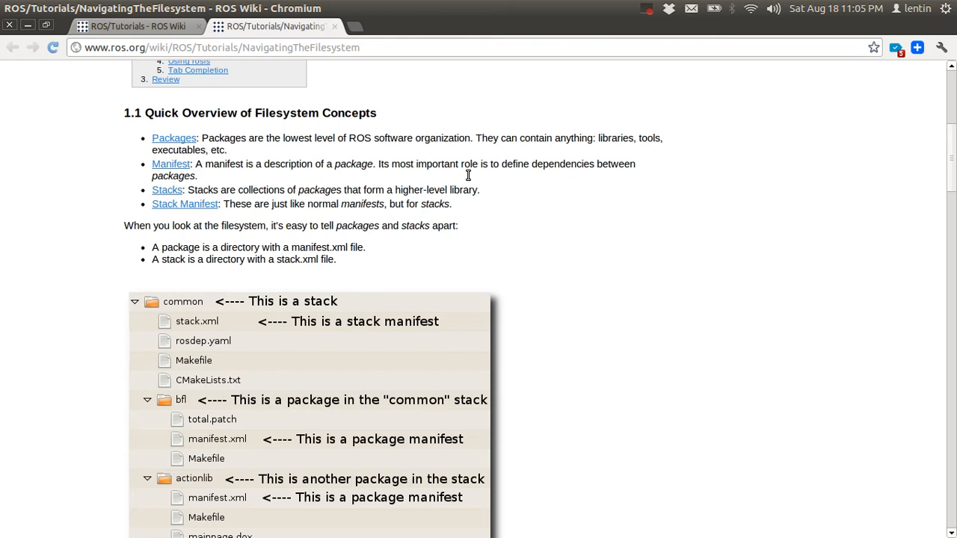
scroll(down, 3)
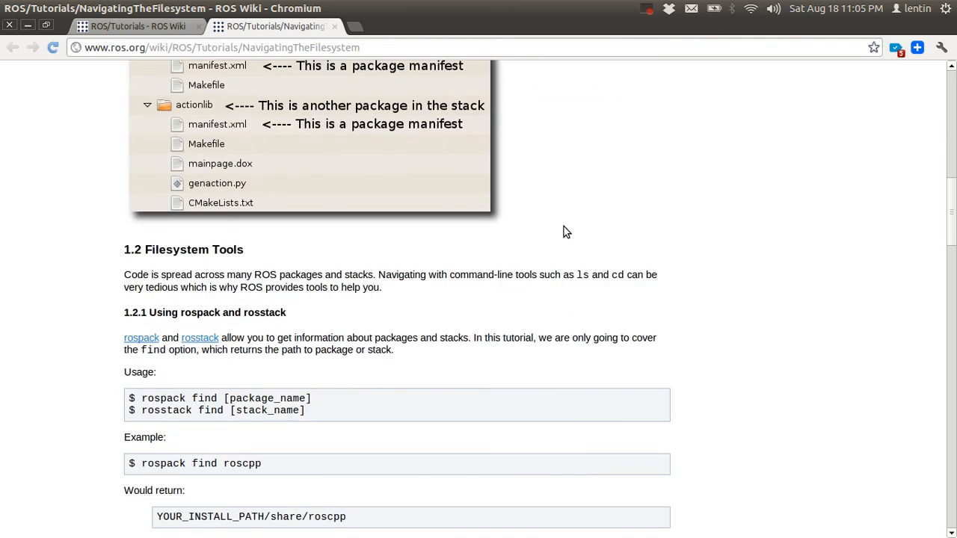
scroll(down, 3)
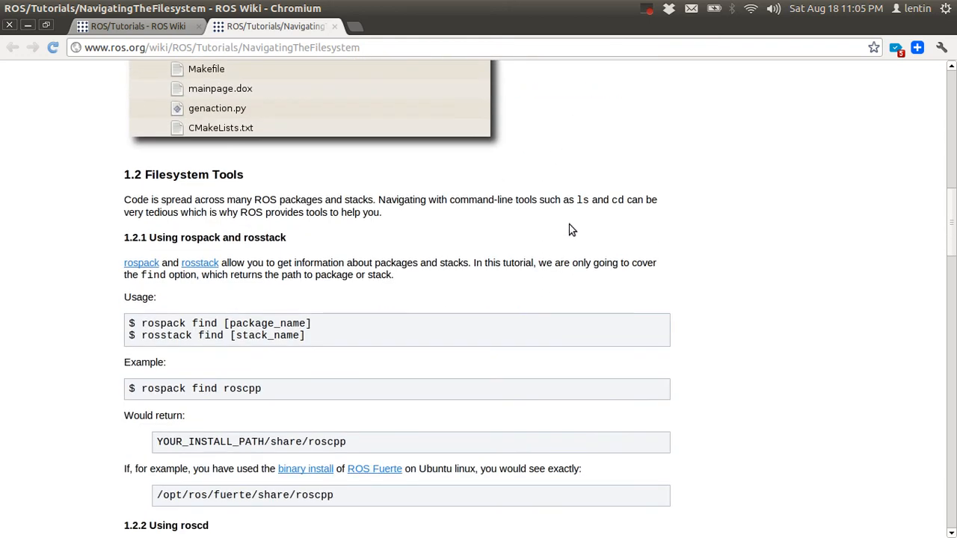
scroll(down, 3)
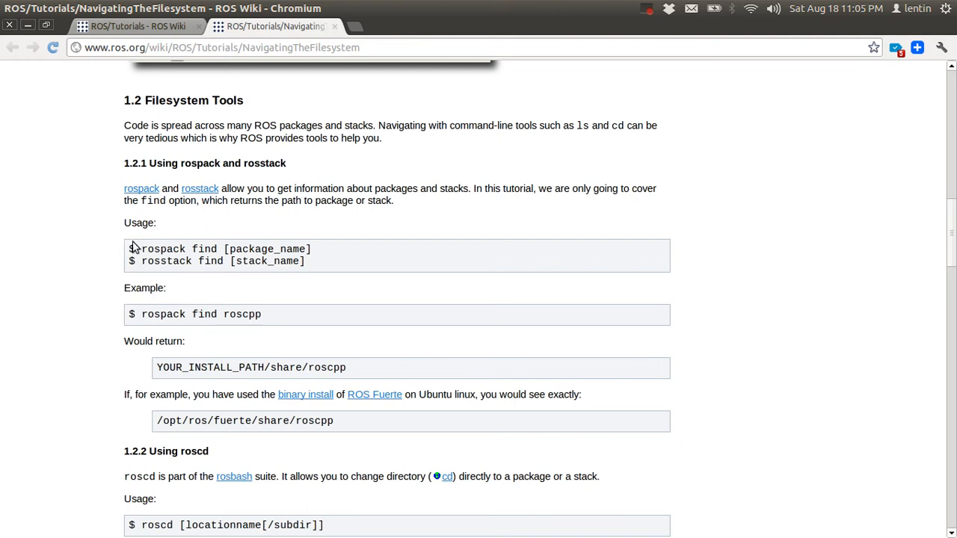
scroll(down, 3)
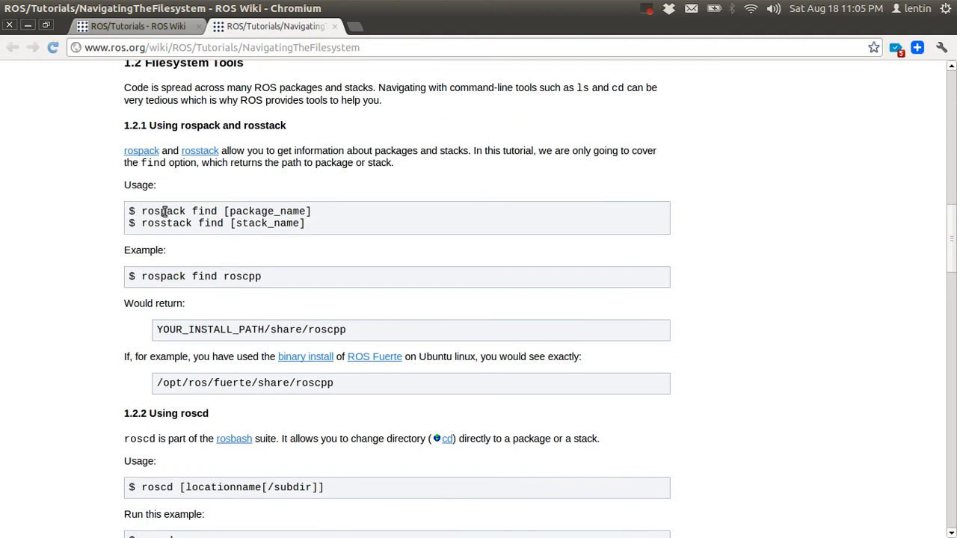
scroll(down, 3)
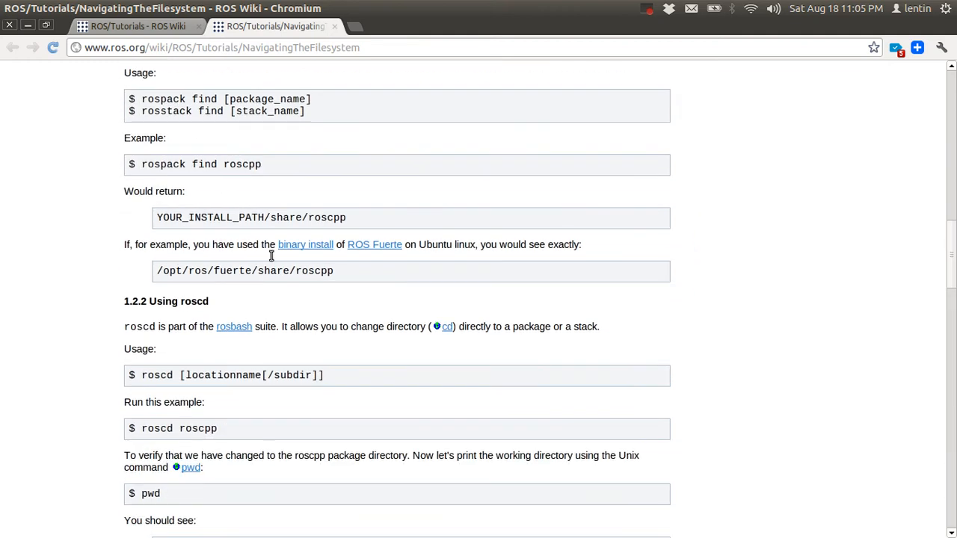
scroll(down, 3)
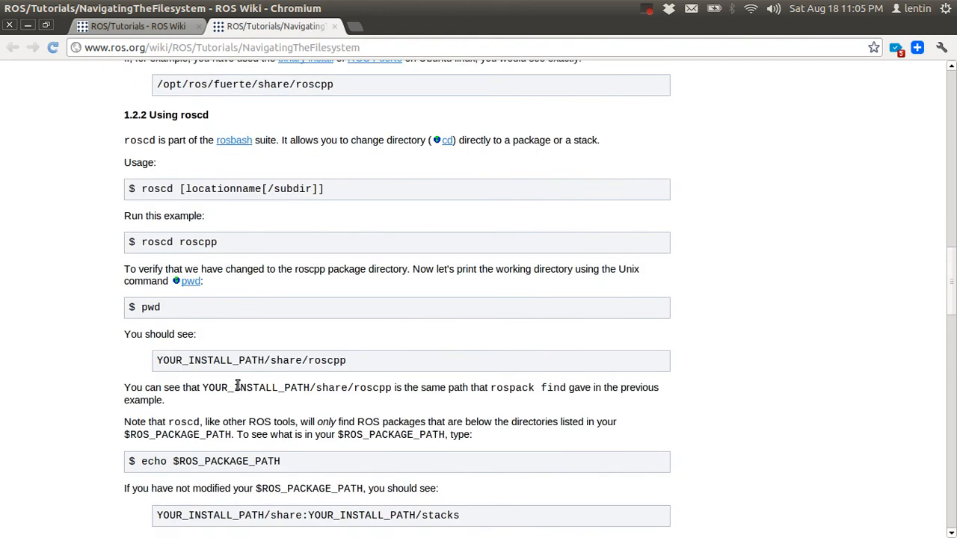
scroll(down, 3)
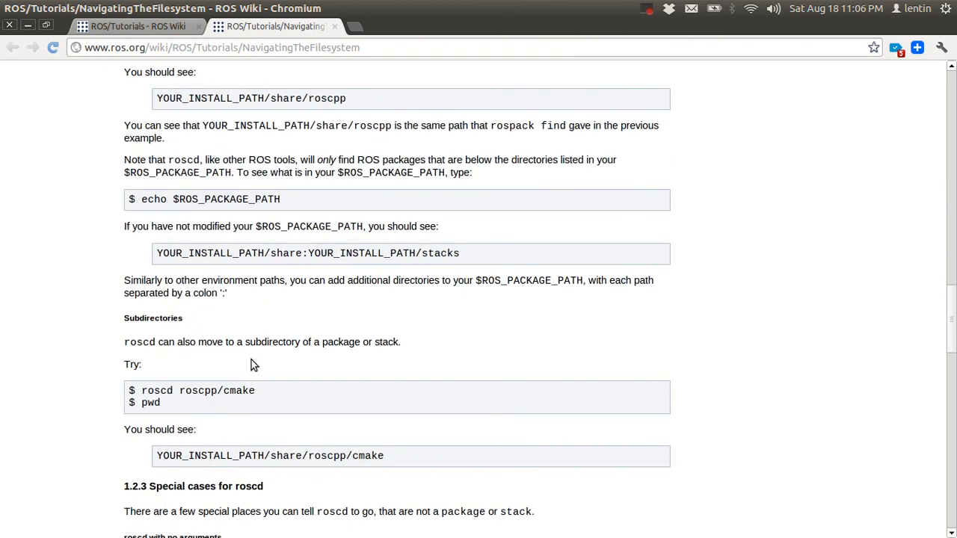
scroll(down, 3)
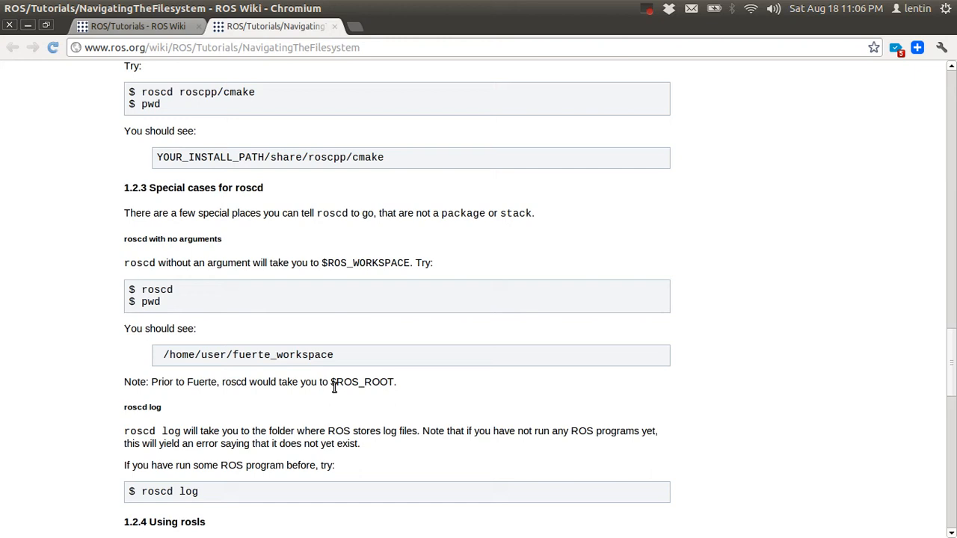
scroll(down, 3)
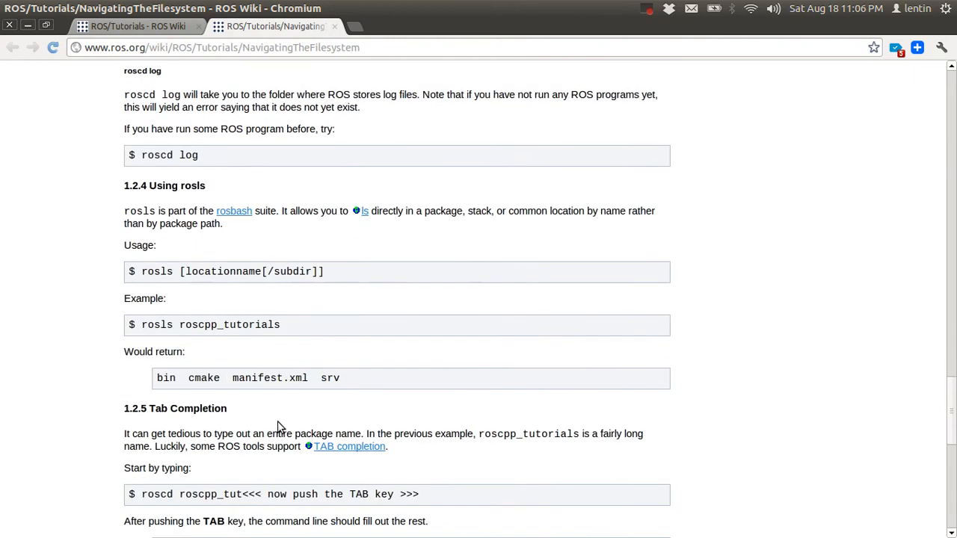
scroll(down, 3)
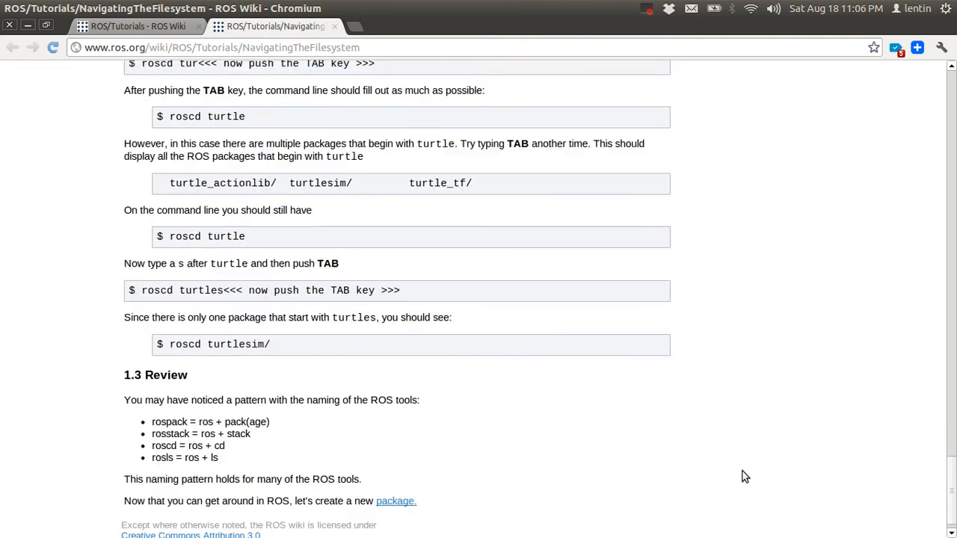
scroll(up, 3)
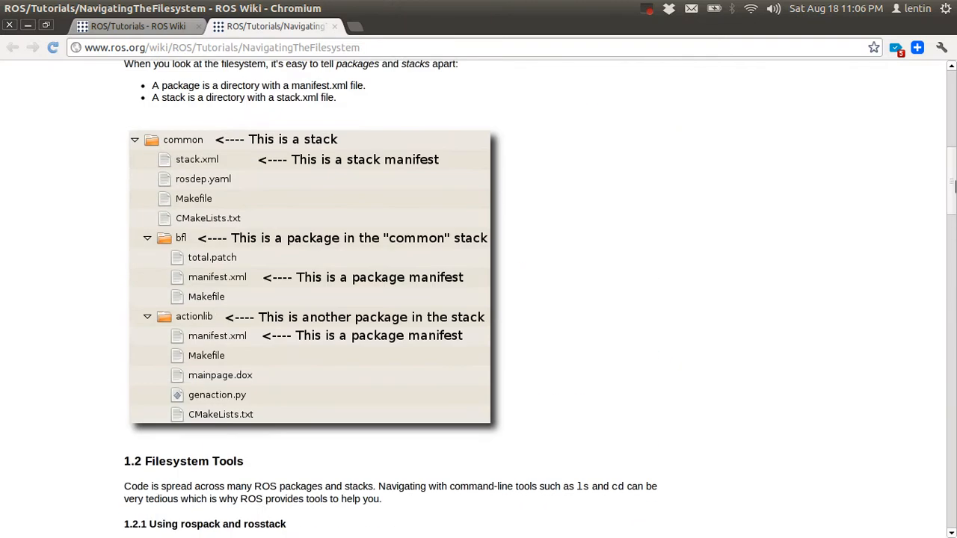
scroll(down, 3)
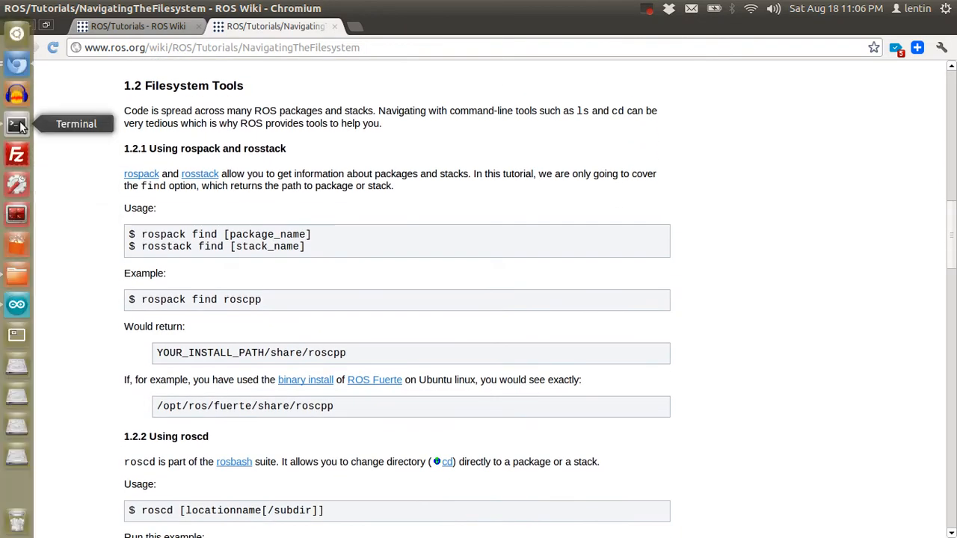
- In a terminal, run rospack bare and then rospack help to list its available commands
click(17, 124)
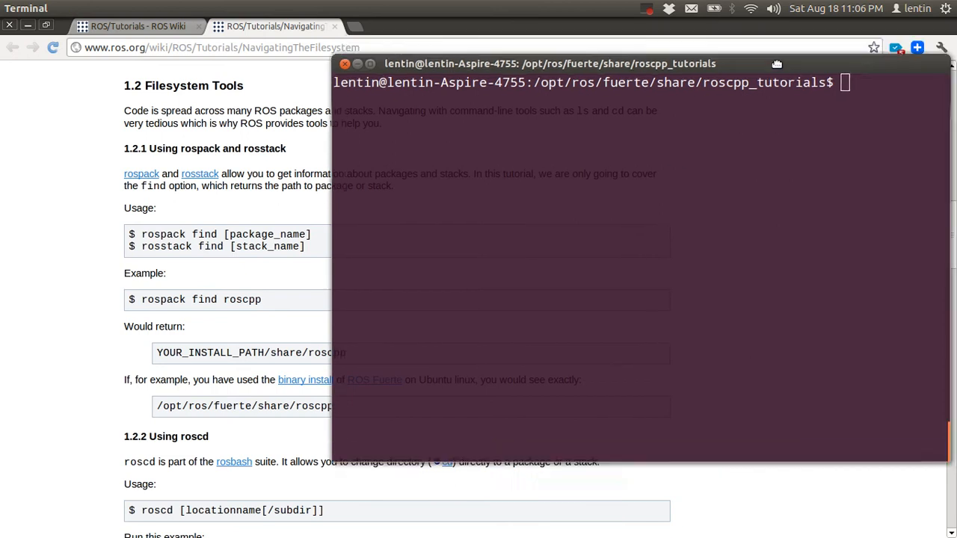
text(ros)
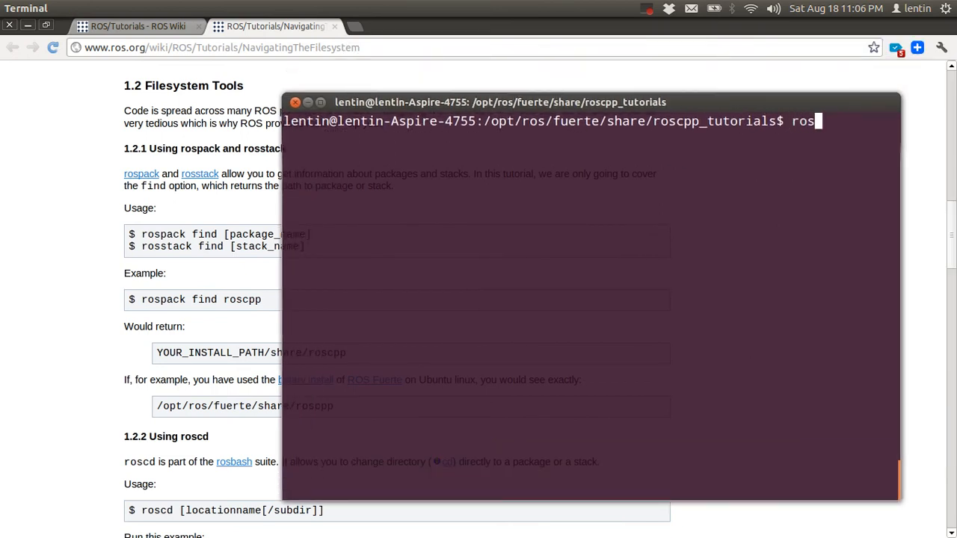
key(Return)
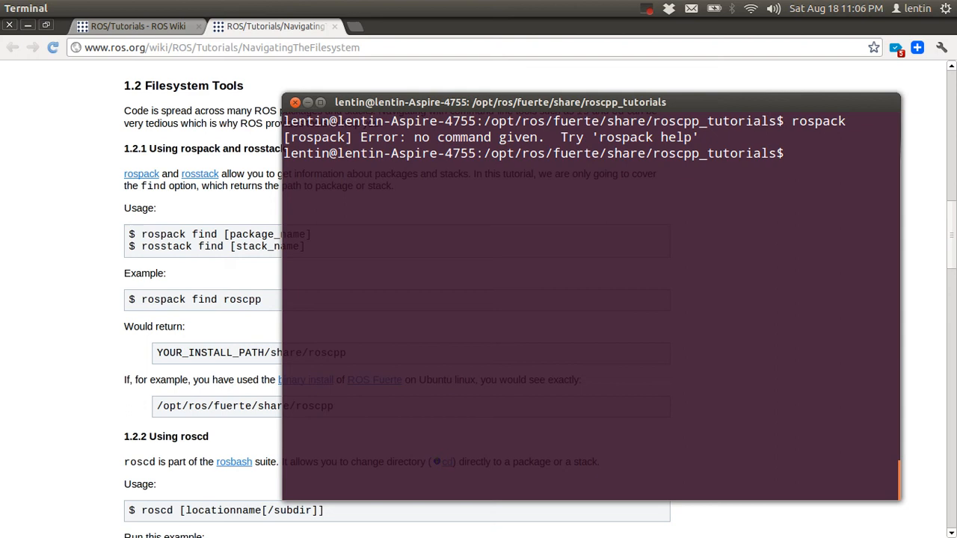
text(rospack he)
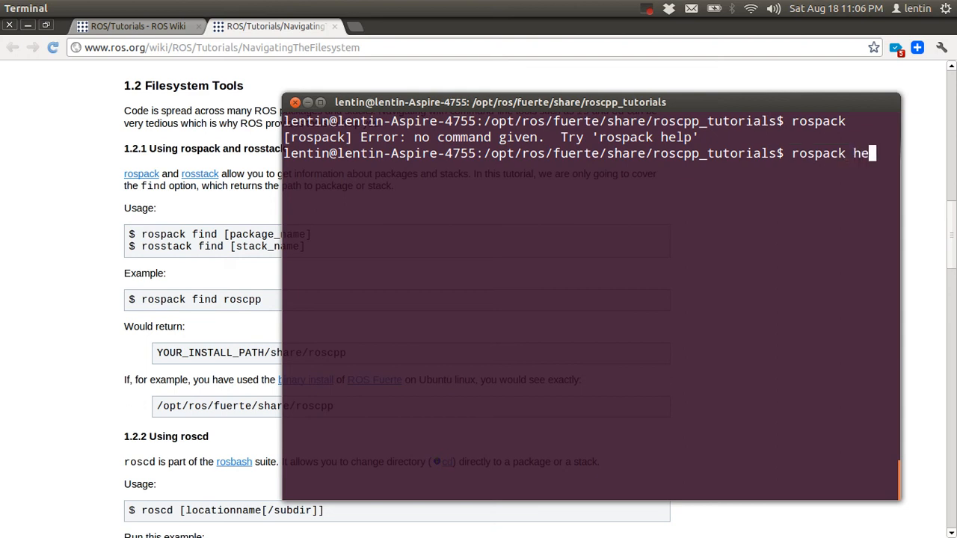
key(Return)
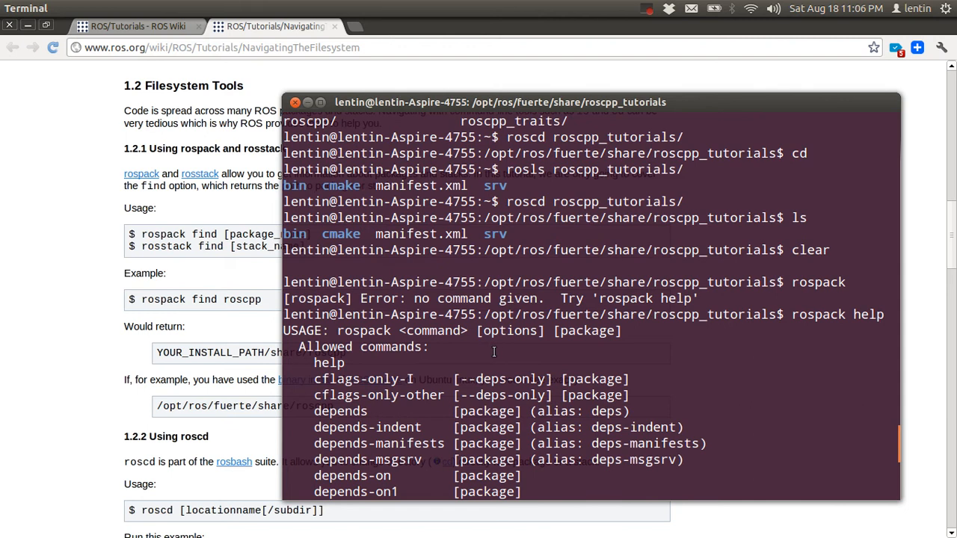
scroll(down, 3)
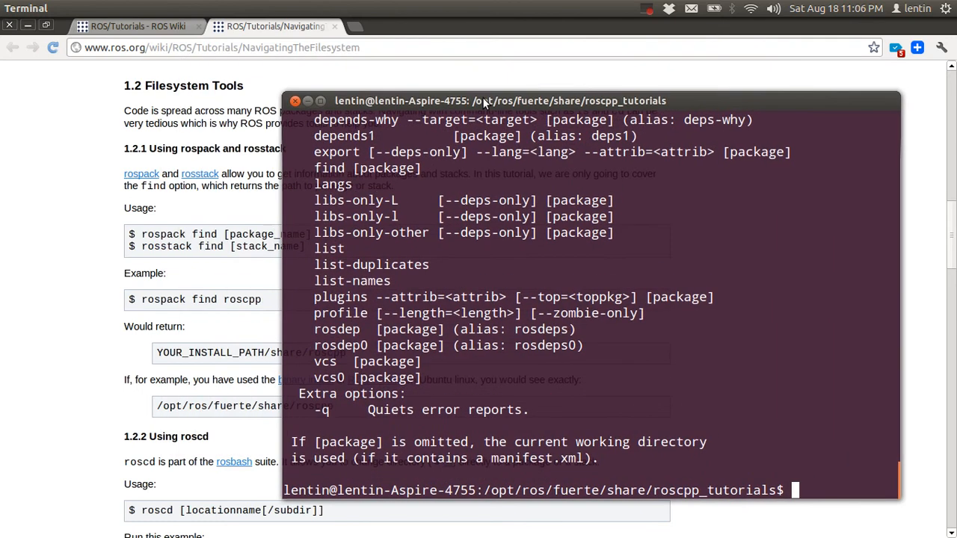
- Run rospack find roscpp, correcting a mistyped attempt, returning /opt/ros/fuerte/share/roscpp
text(rospack)
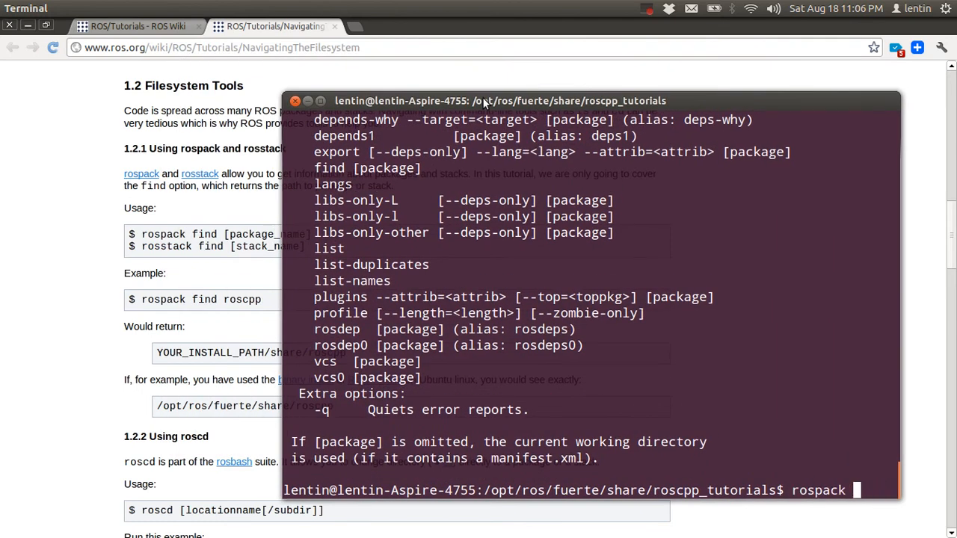
text(roscpp)
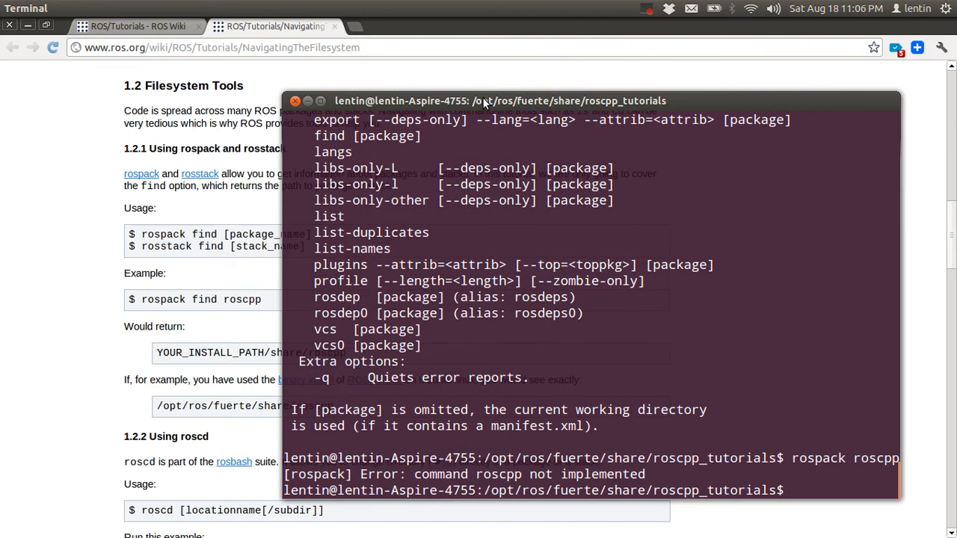
text(rospack ros)
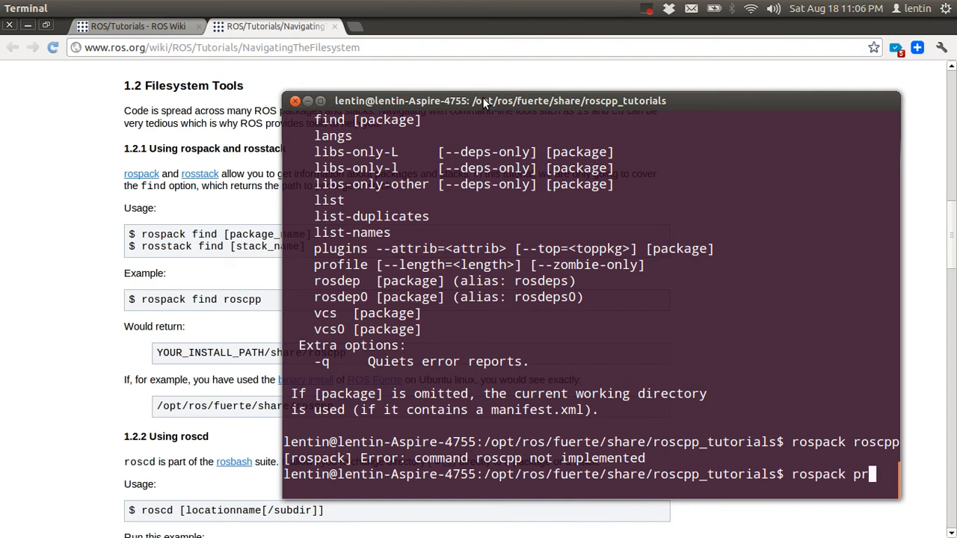
text(of)
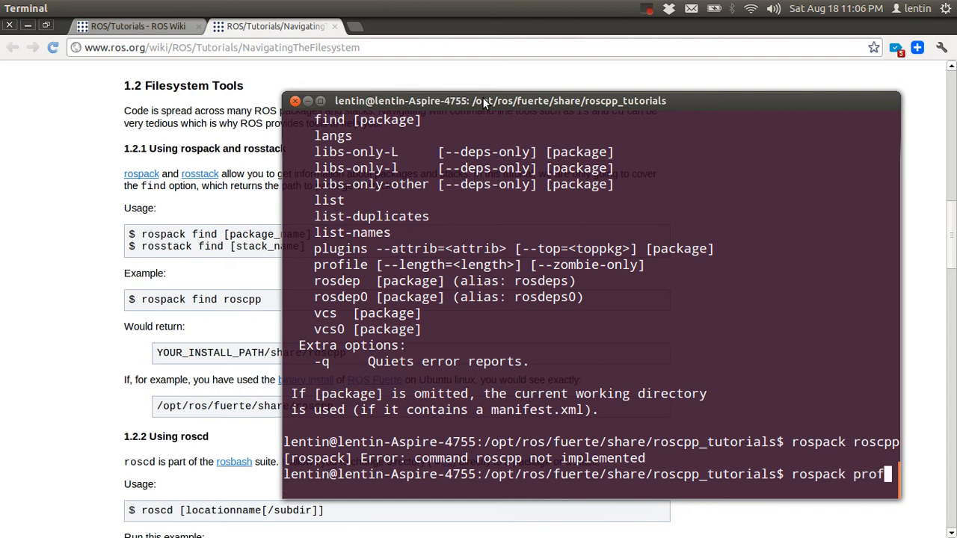
key(BackSpace)
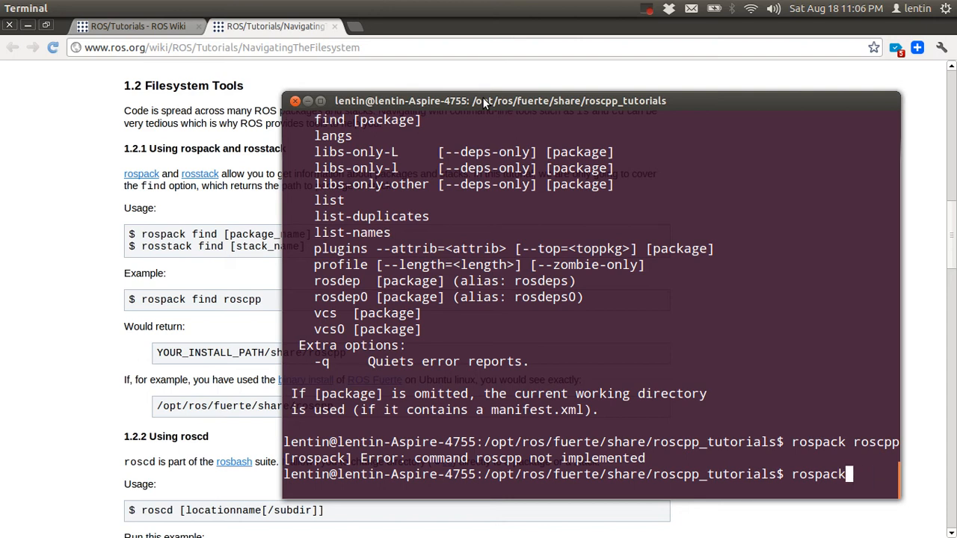
text(f)
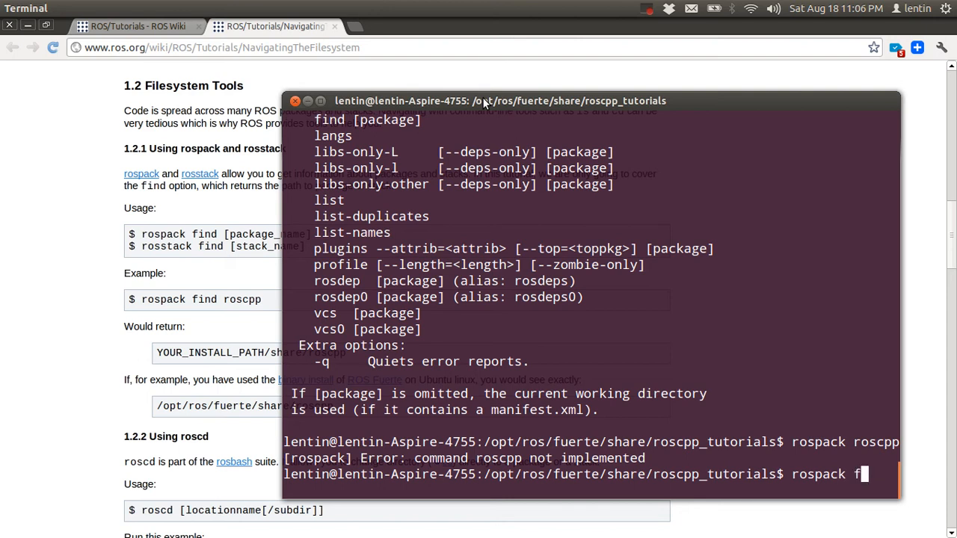
text(ind roscpp)
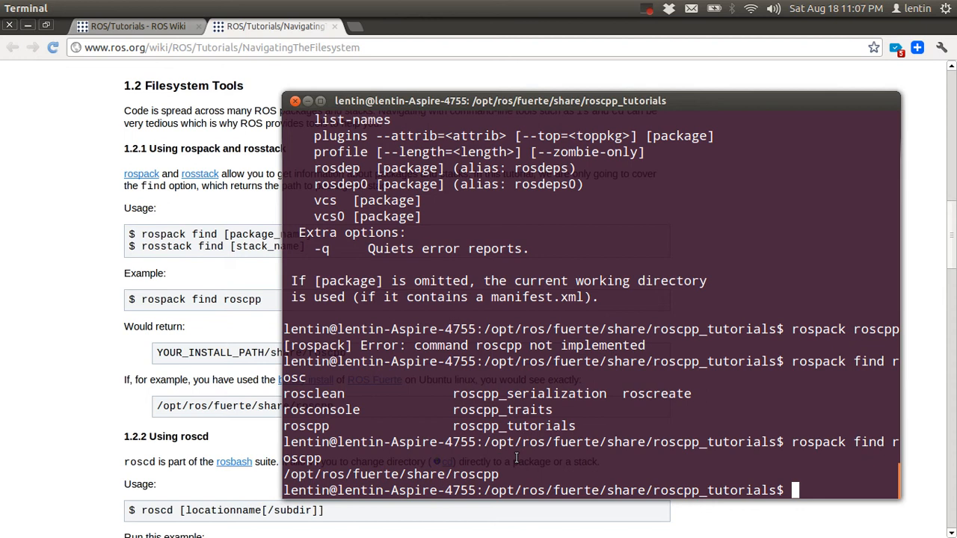
text(rost)
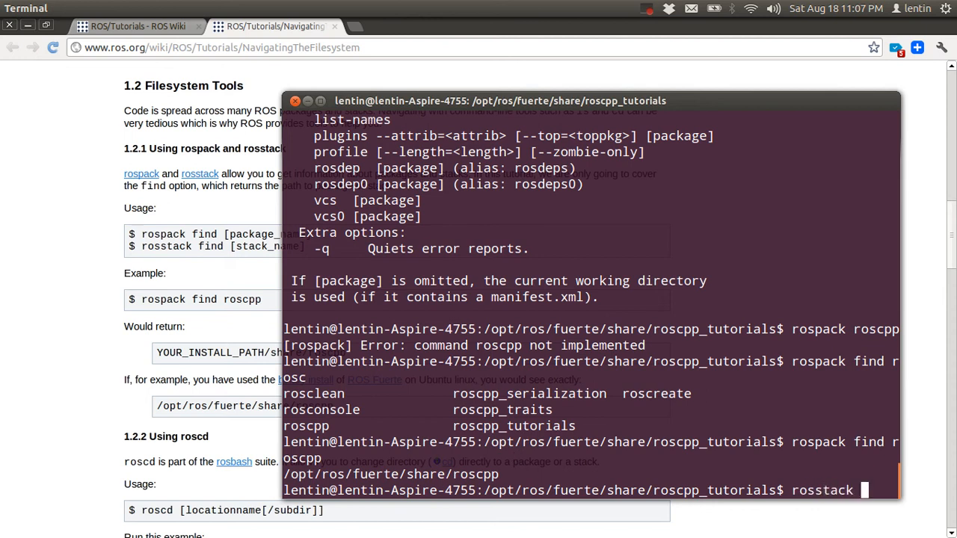
- Run rosstack find roscpp, which reports roscpp not found as a stack
text(fn)
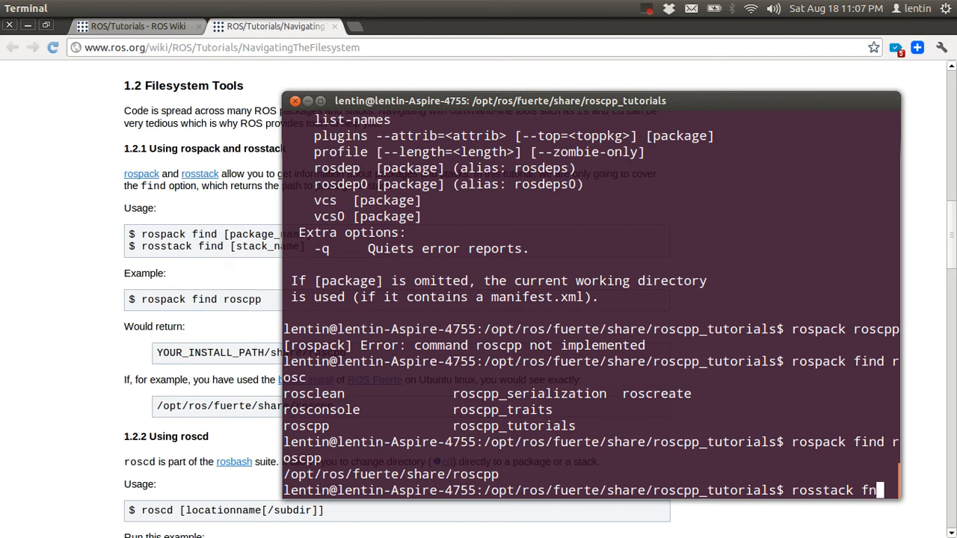
text(ind)
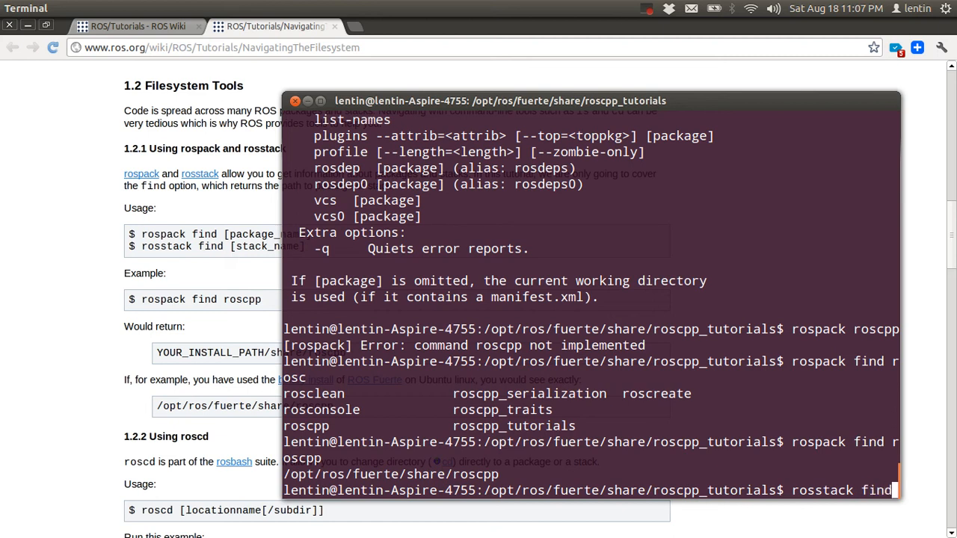
text(roscp)
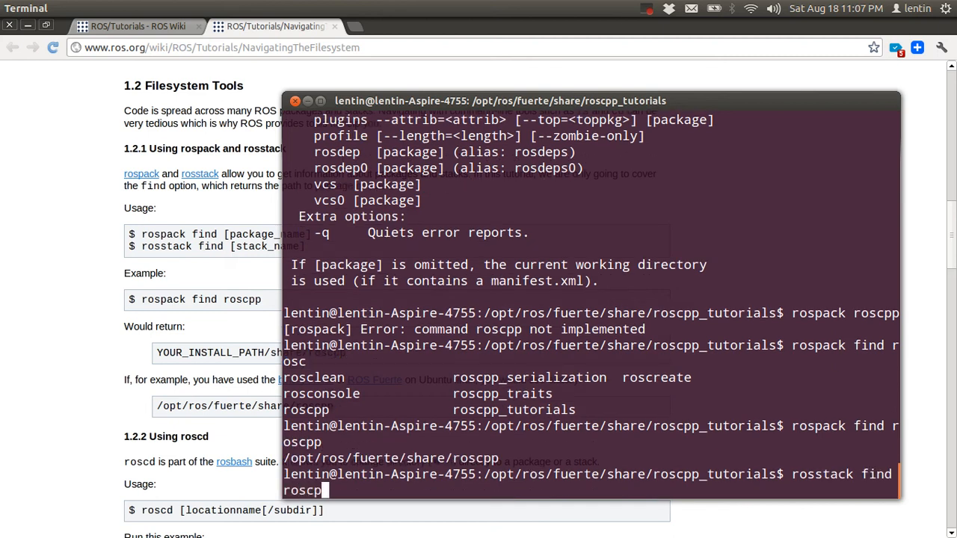
key(Return)
text(rosstack find)
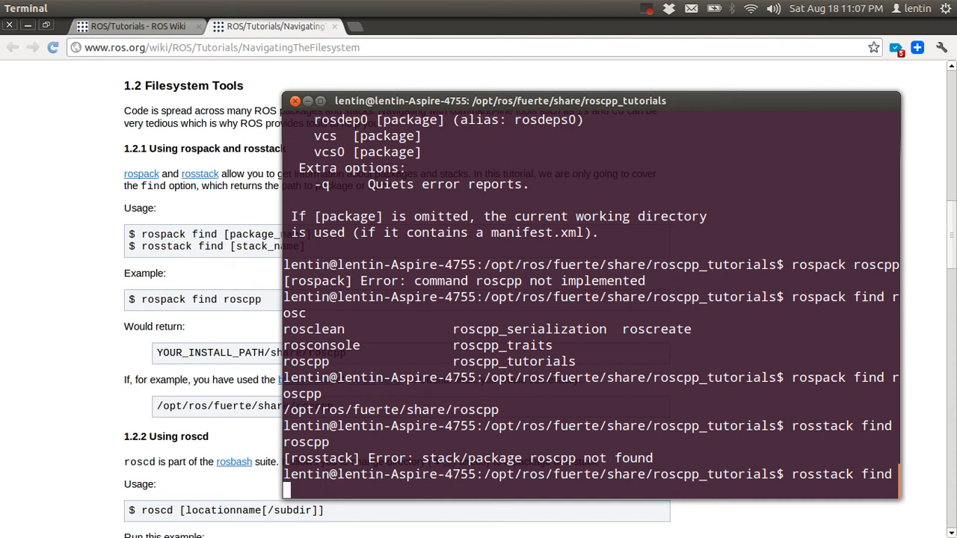
text(pr)
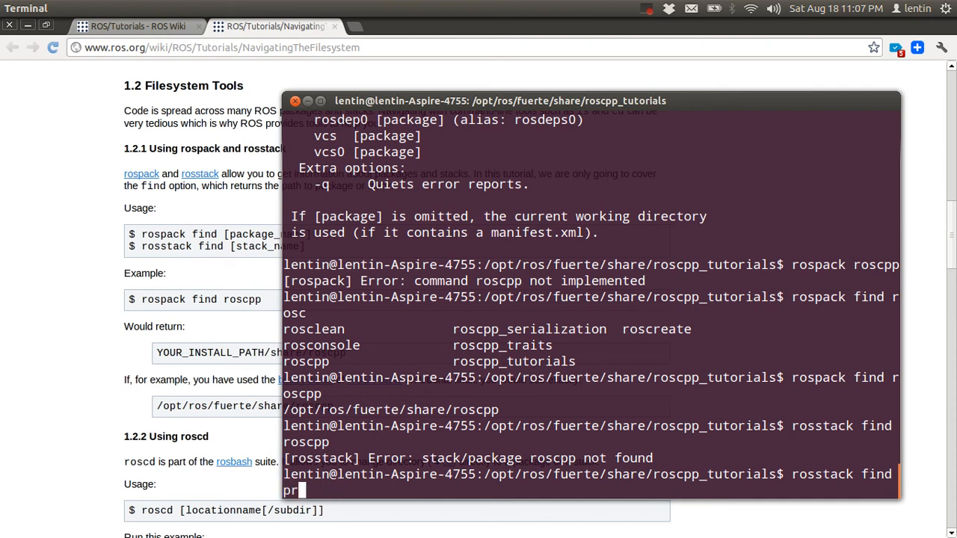
key(BackSpace)
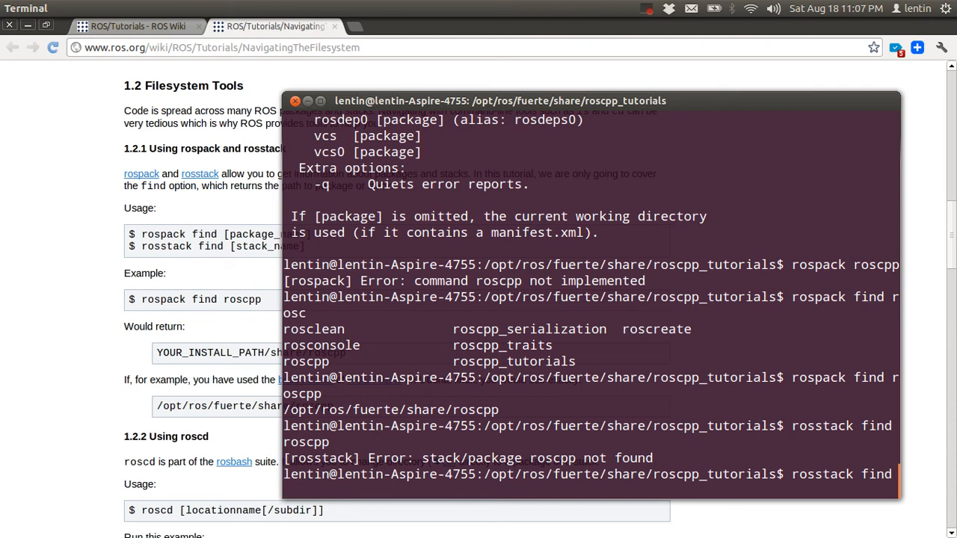
text(p)
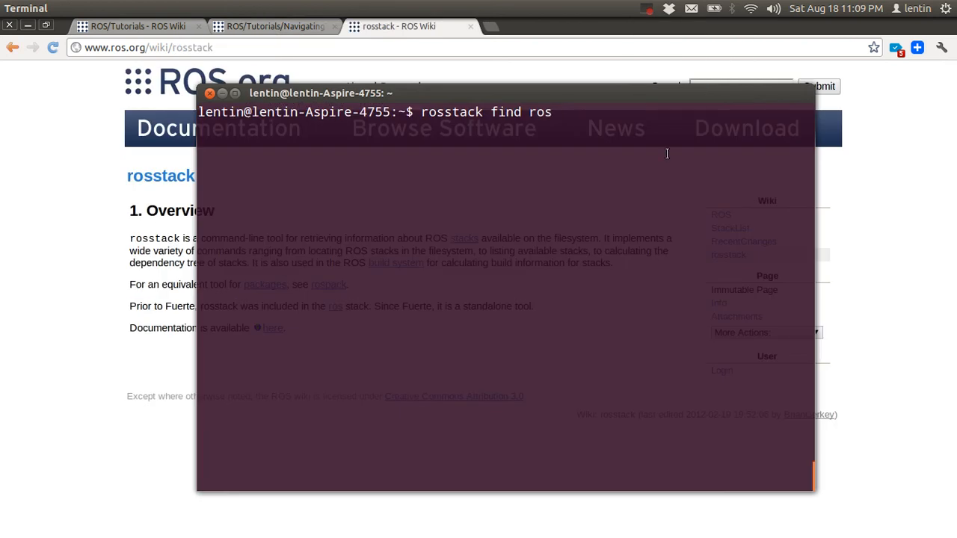
mouse_move(611, 179)
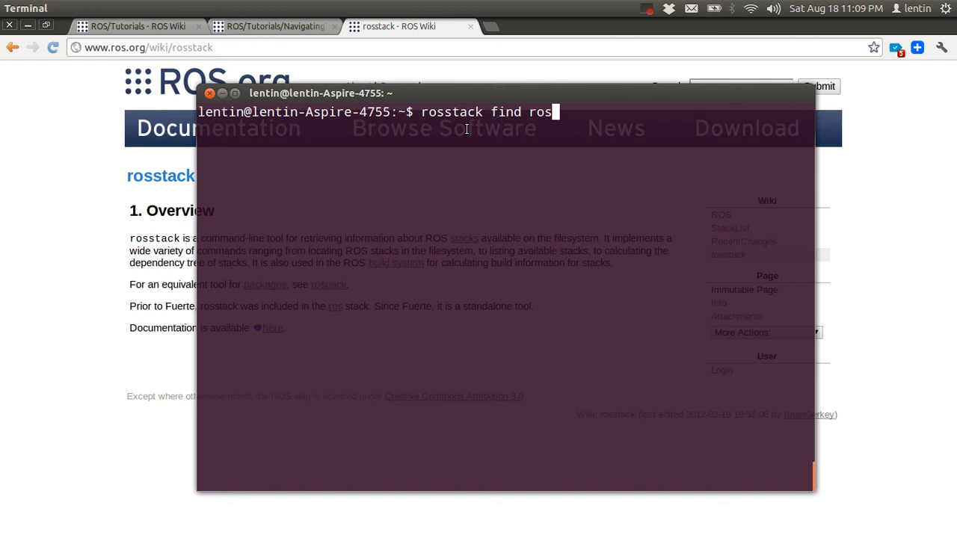
- Run rosstack find ros from the home folder to locate the ros stack
key(Return)
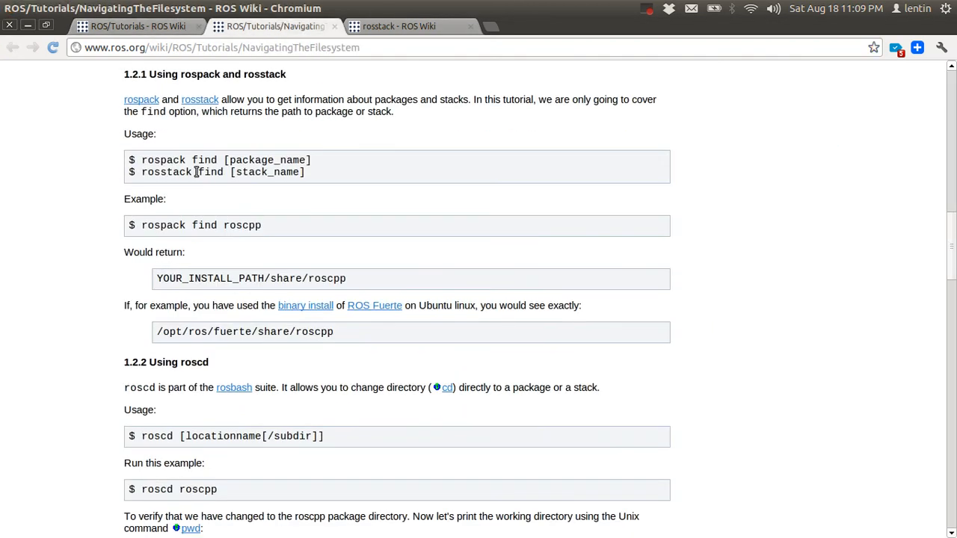
mouse_move(208, 144)
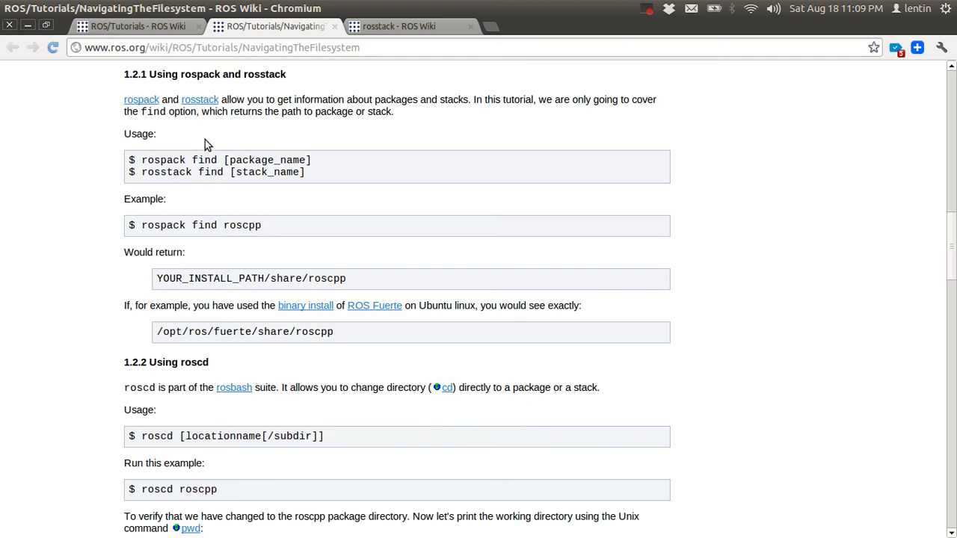
- Scroll the tutorial down to section 1.2.2 Using roscd with the roscd roscpp and pwd example
scroll(down, 3)
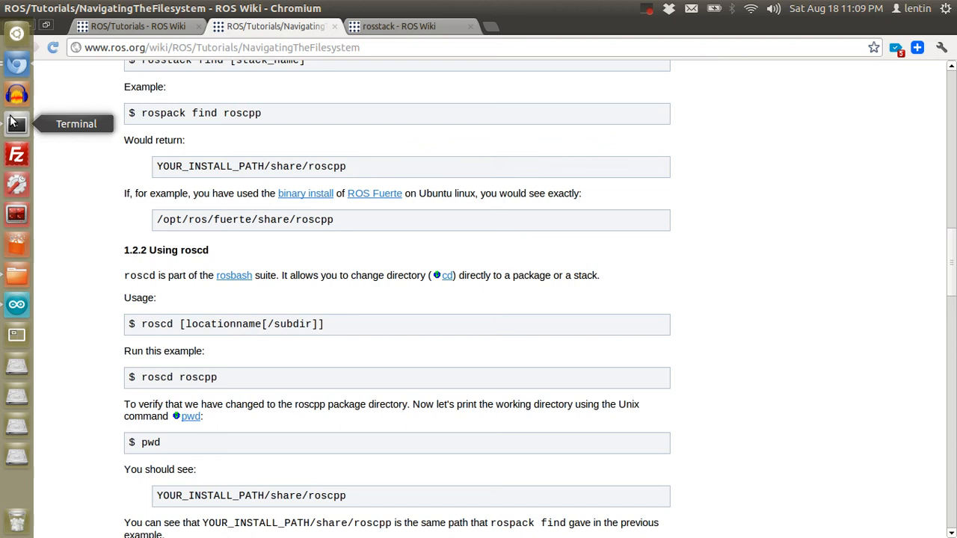
- In Terminal, roscd into pr2_navigation_slam, reaching /opt/ros/fuerte/stacks/pr2_navigation/pr2_navigation_slam
click(17, 123)
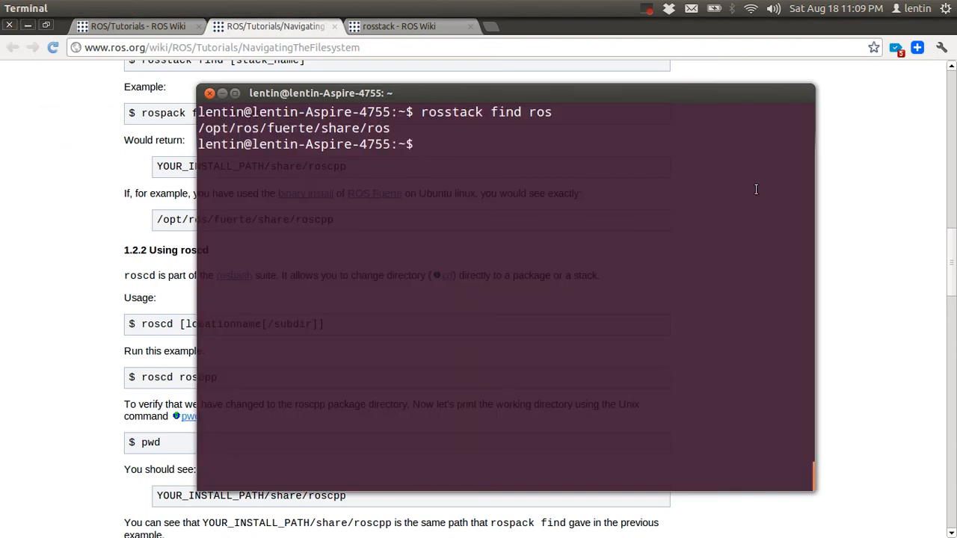
text(rosced)
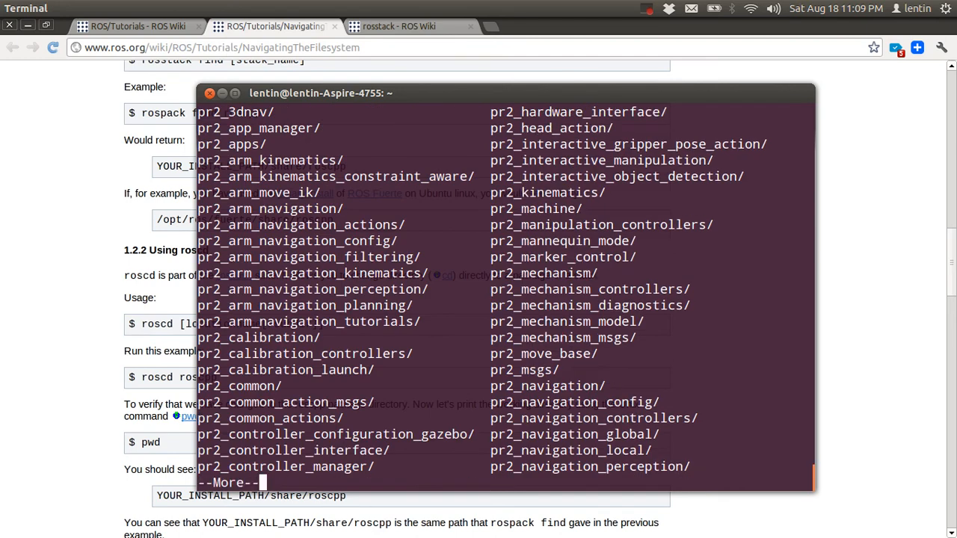
text(roscd pr2_navigation_s)
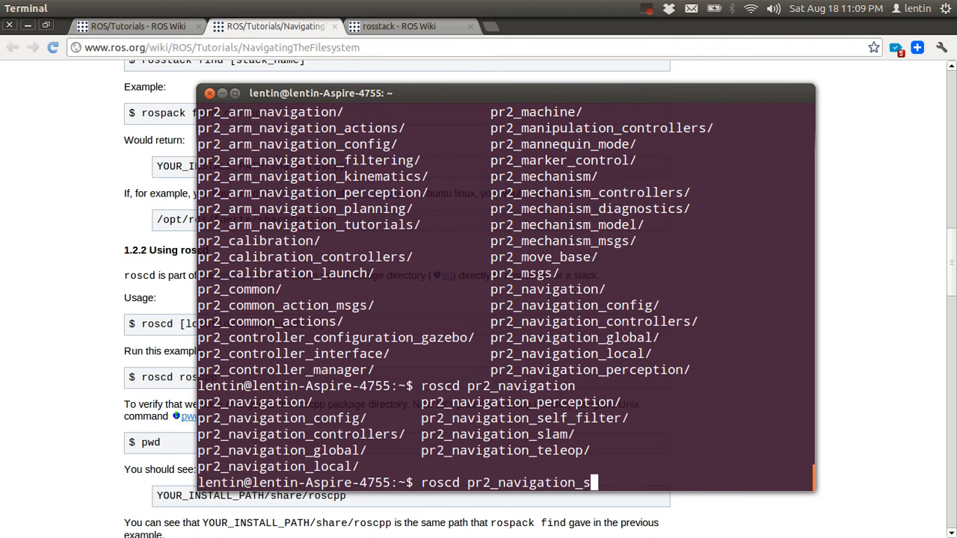
key(Return)
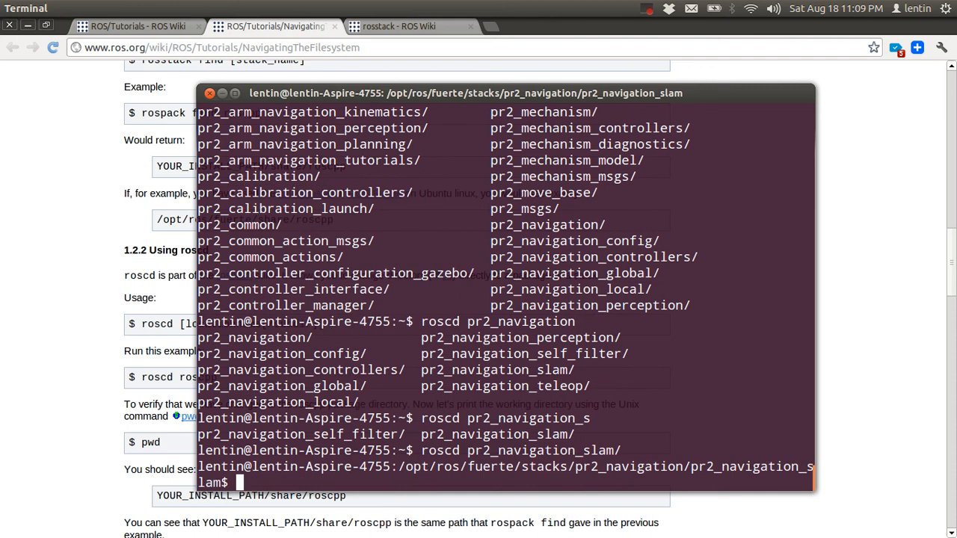
mouse_move(551, 472)
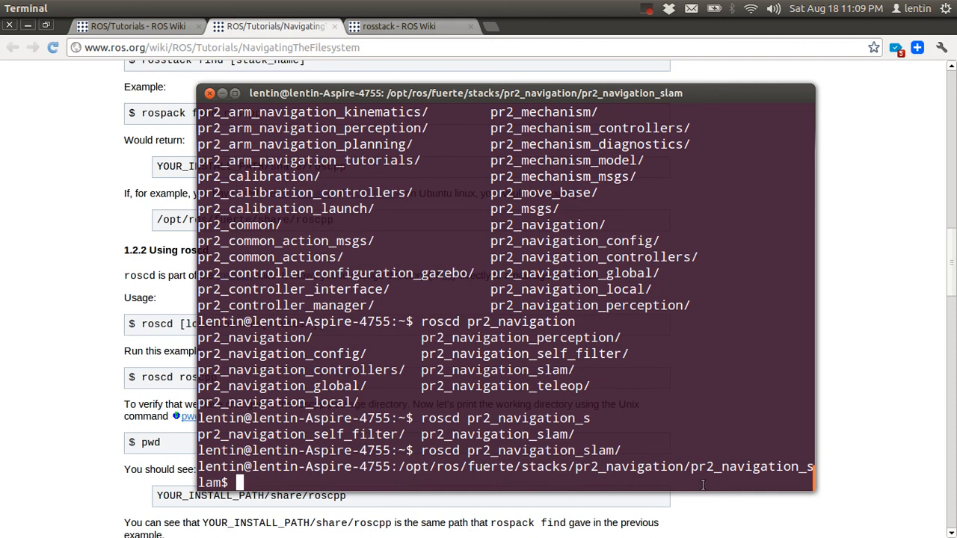
mouse_move(776, 458)
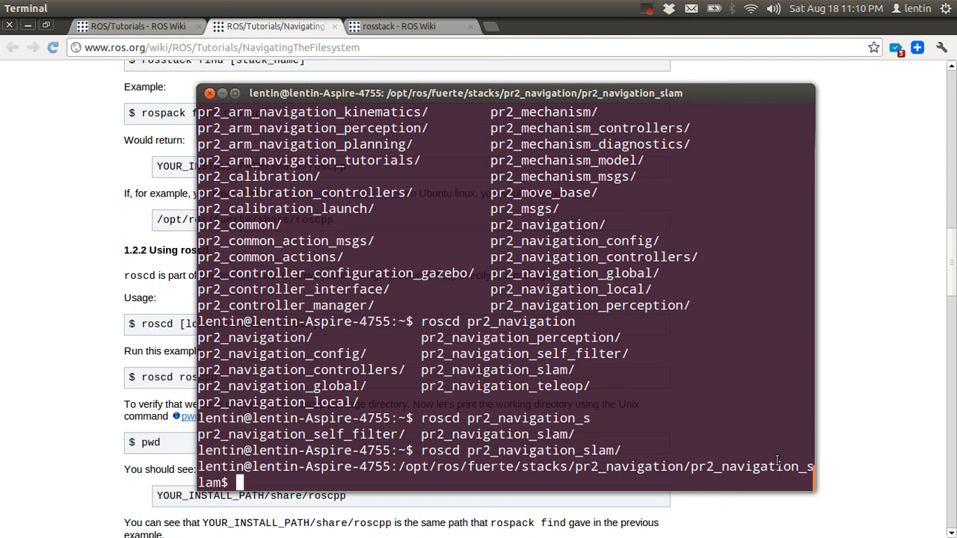
- List the files in the pr2_navigation_slam folder, then cd back to the home folder
text(clea)
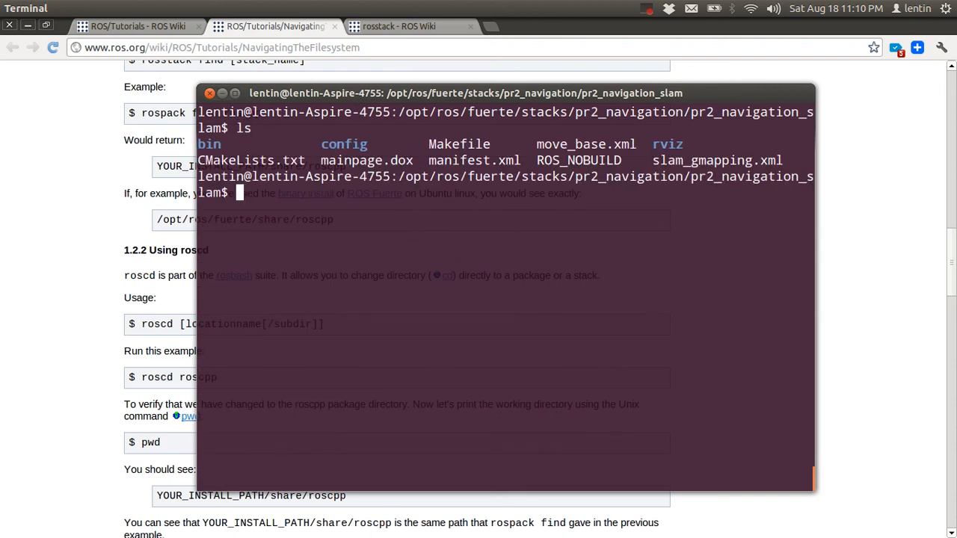
key(Return)
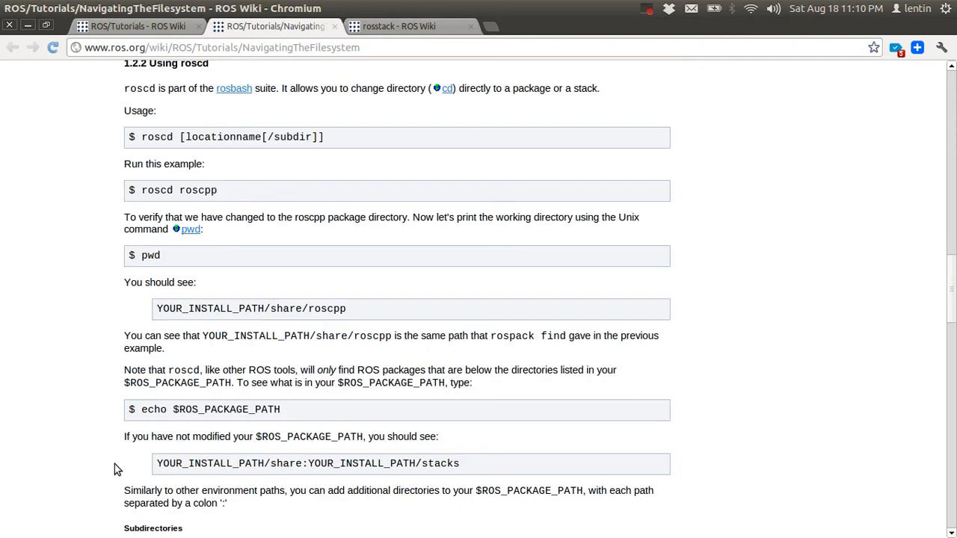
scroll(down, 3)
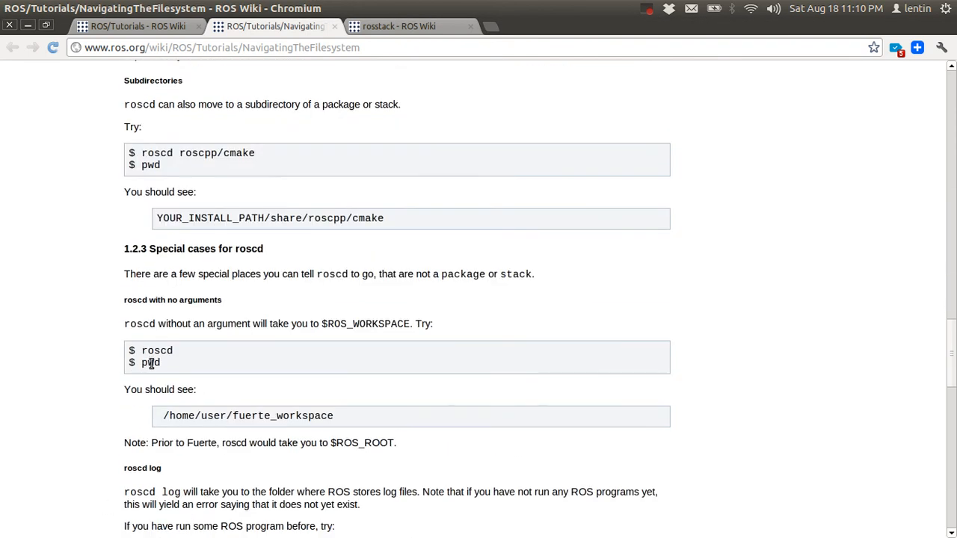
scroll(down, 3)
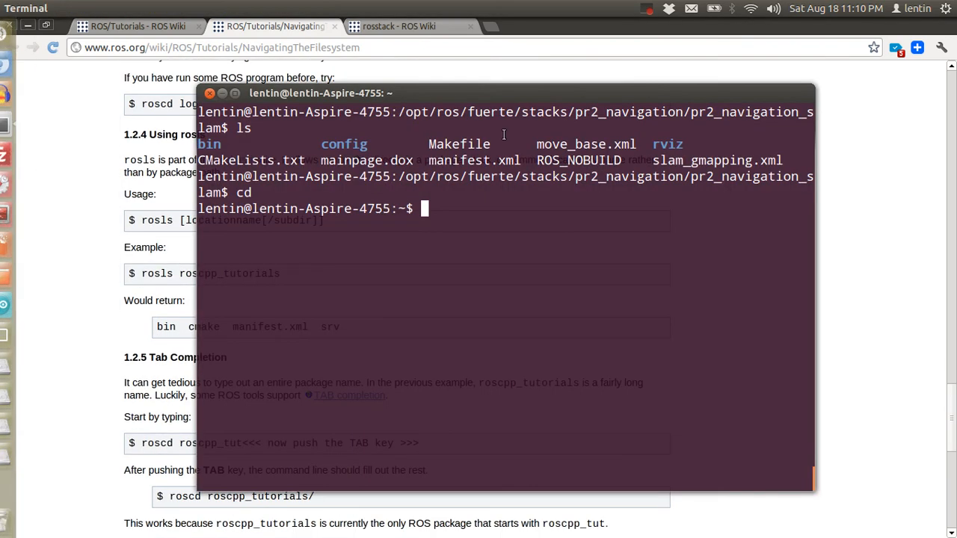
- Tab-complete rosls pr2_navigation_s, listing the matching pr2_navigation packages
text(r)
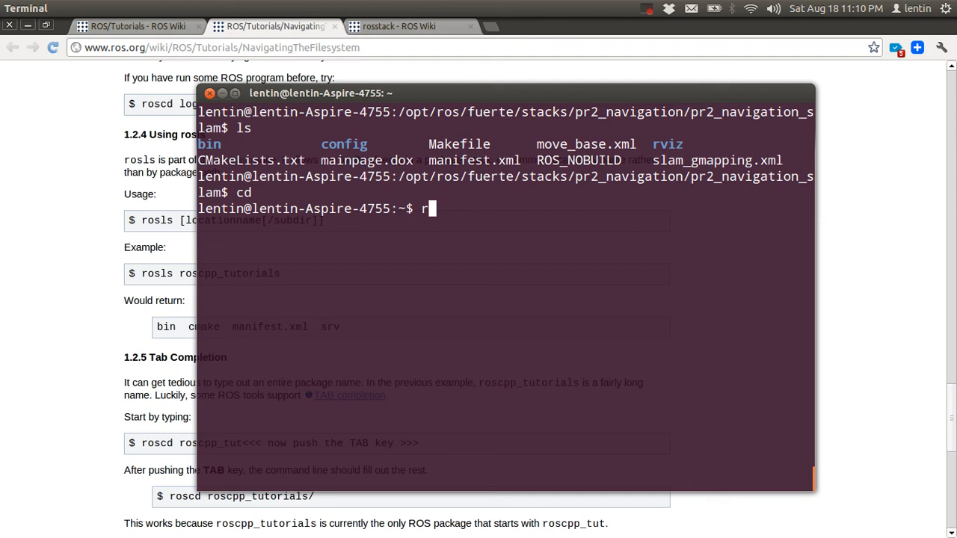
text(osls pr2_navigation_sl)
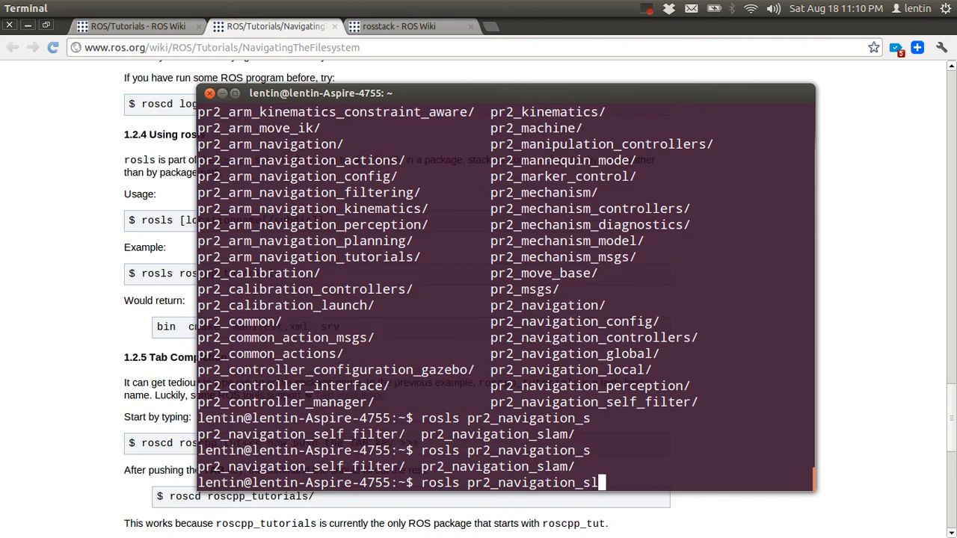
key(Return)
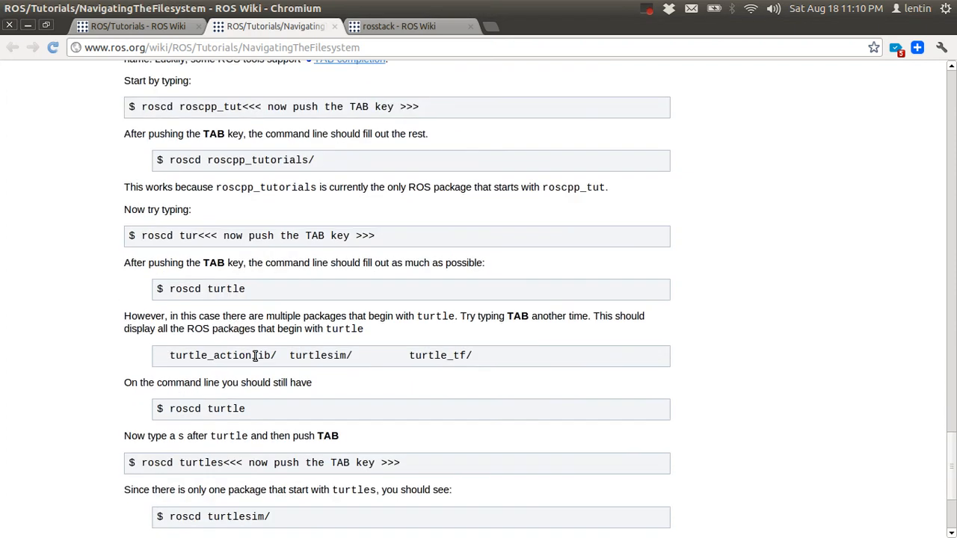
- Scroll through the tab-completion and Review sections, then return to the tutorial's top
scroll(down, 3)
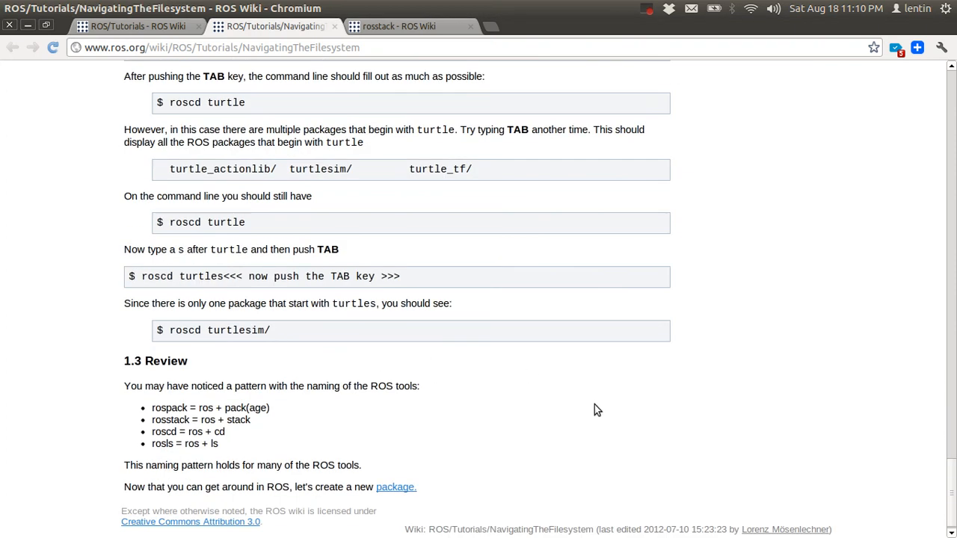
scroll(up, 3)
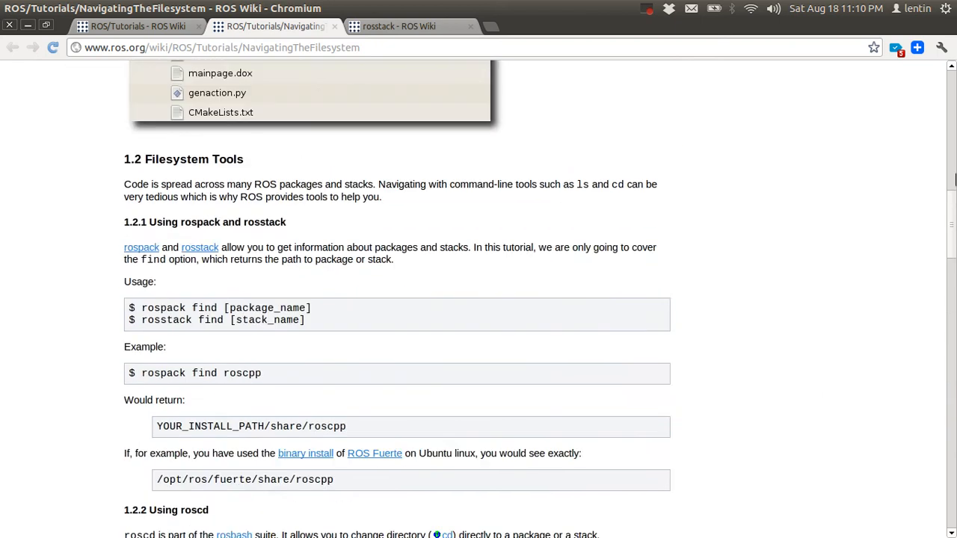
scroll(up, 3)
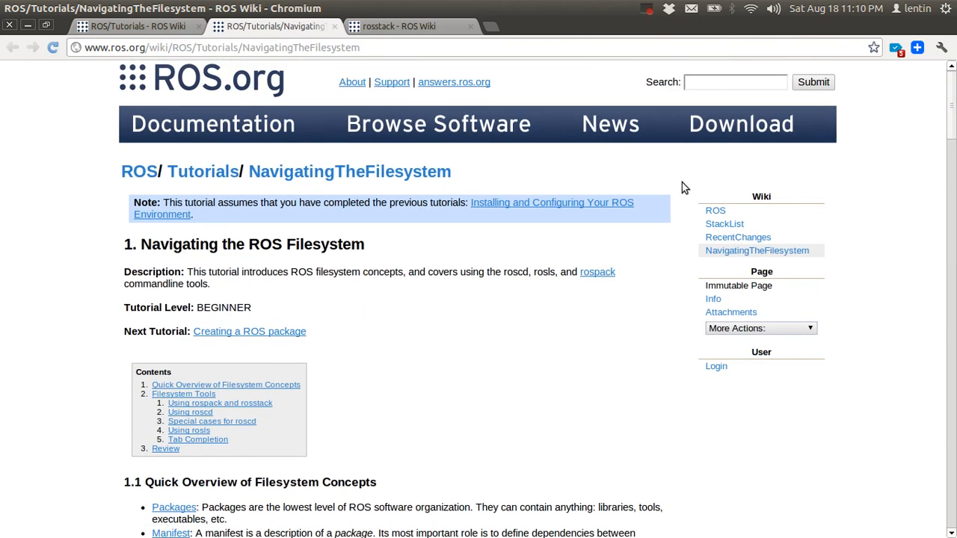
mouse_move(640, 72)
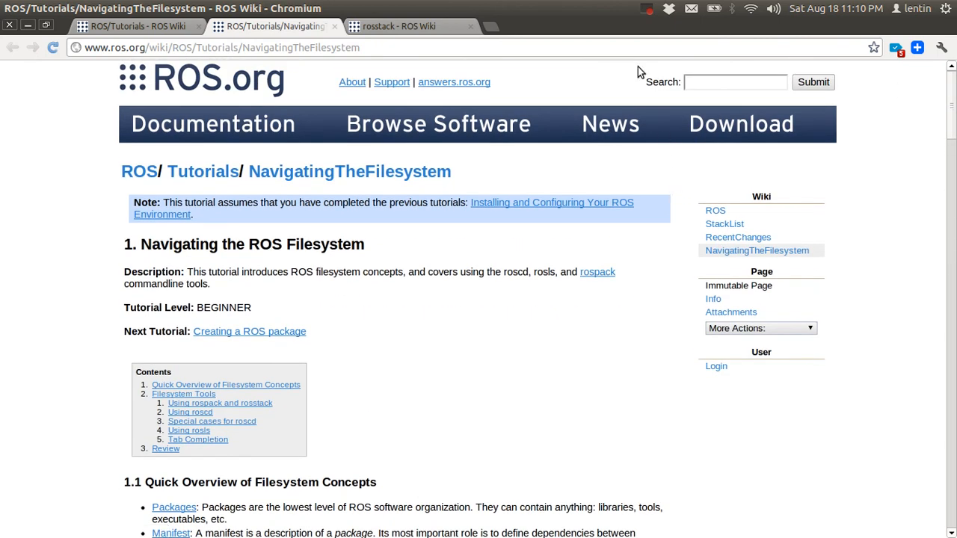
mouse_move(385, 299)
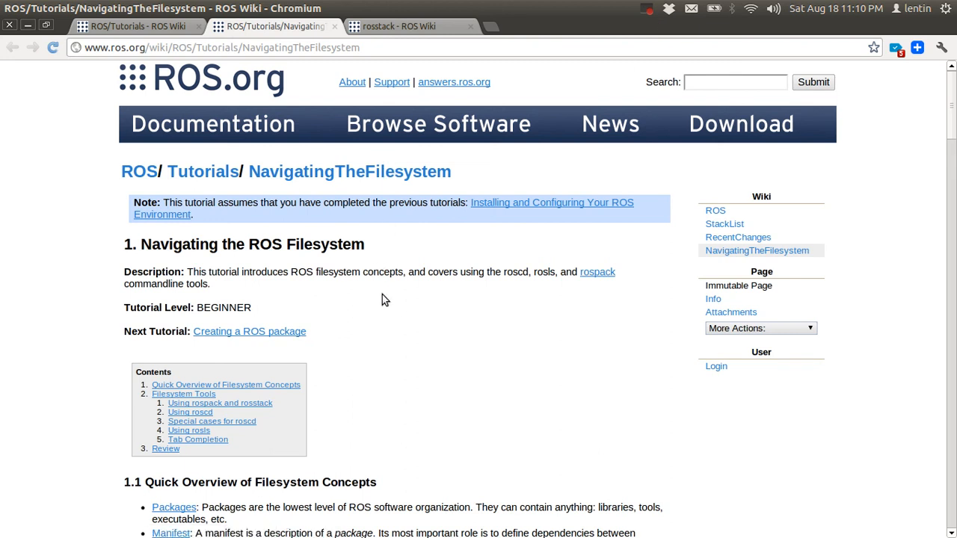
mouse_move(299, 342)
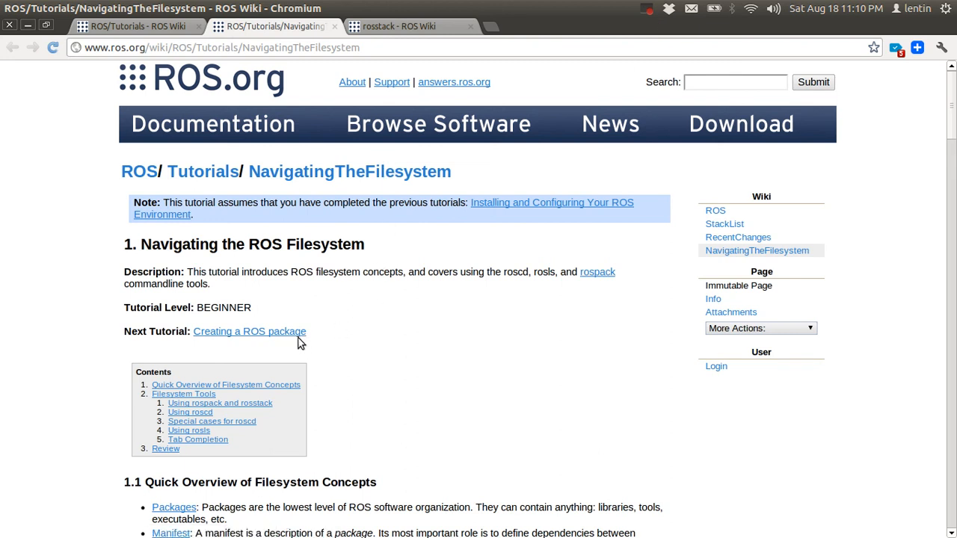
click(646, 9)
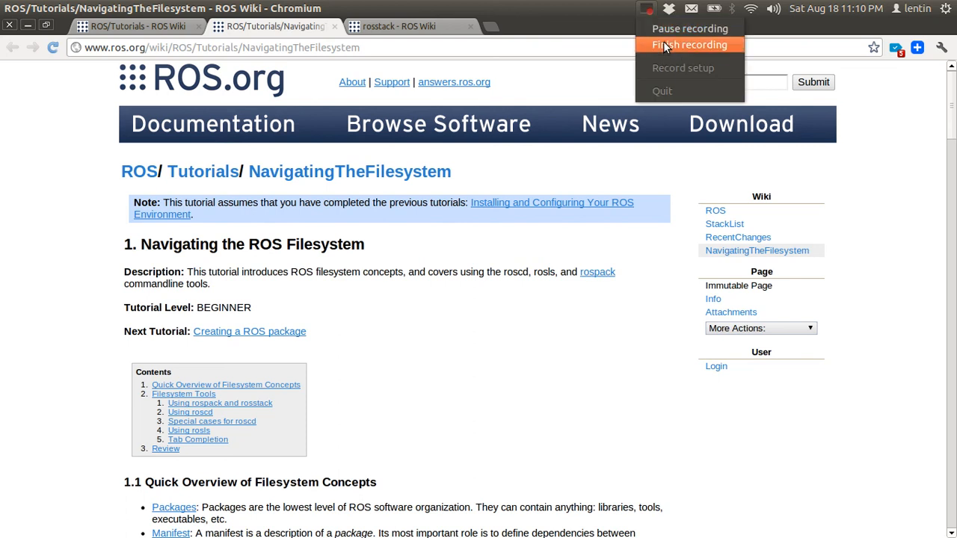